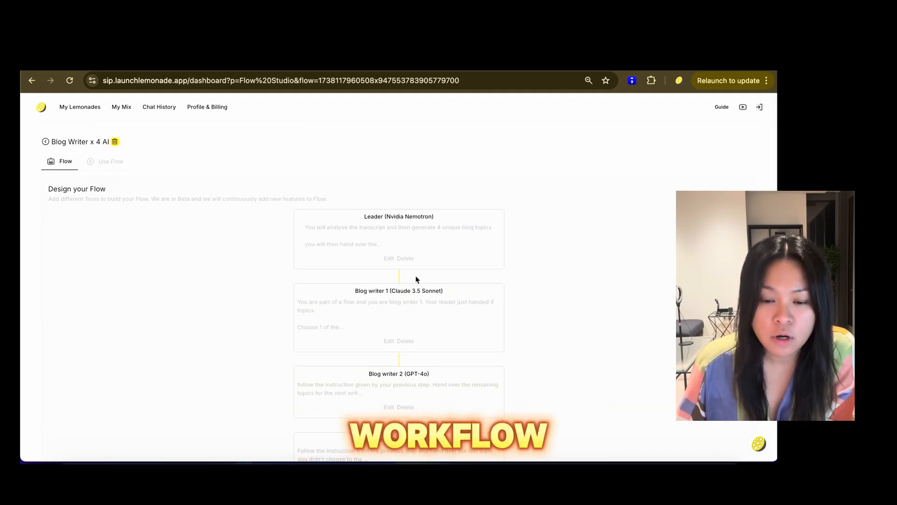
Start the Blog Writer x 4 AI flow run on the pasted transcript.
{"action": "scroll", "scroll_direction": "down", "scroll_amount": 3}
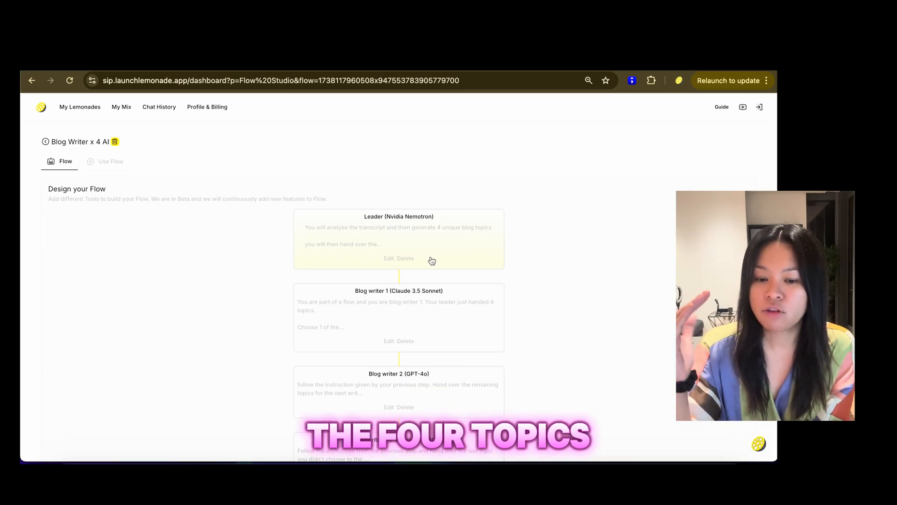
{"action": "scroll", "scroll_direction": "down", "scroll_amount": 3}
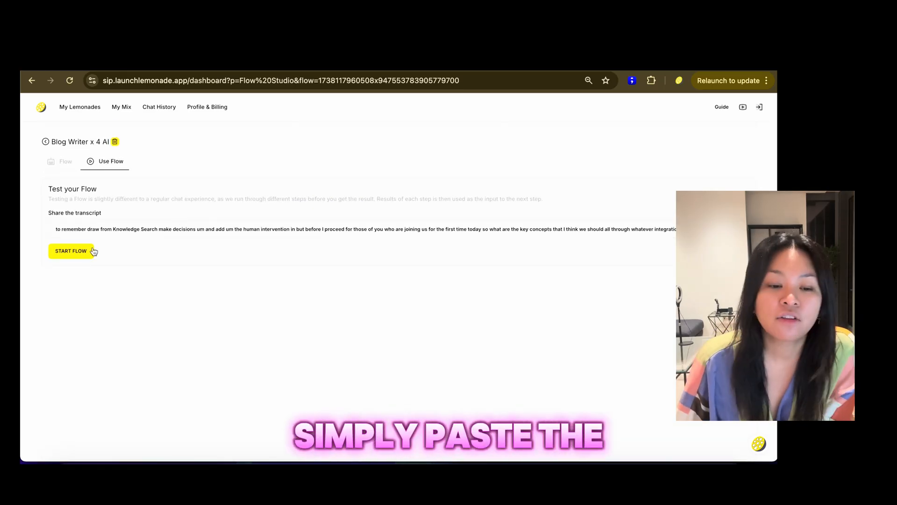
{"action": "left_click", "coordinate": [70, 251]}
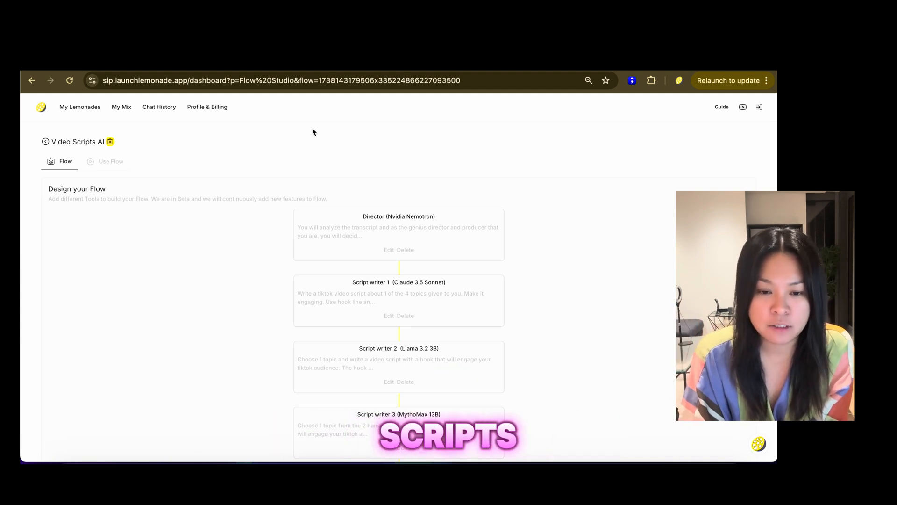
Enter the transcript into Video Scripts AI's answer box and start the flow.
{"action": "scroll", "scroll_direction": "down", "scroll_amount": 3}
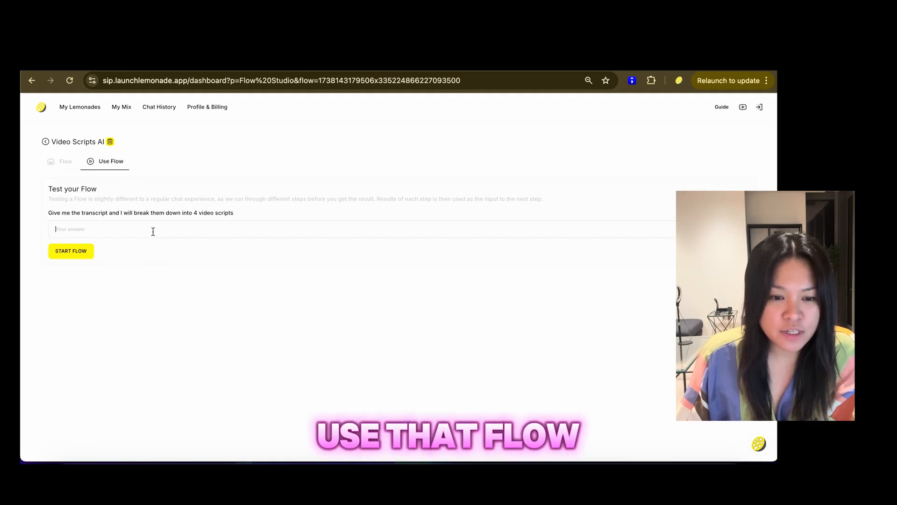
{"action": "type", "text": "to remember draw from Knowledge Search make decisions um and add um the human intervention in but before I proceed for those of you who are joining us for the first time today so what are the key concepts that I think we should all through whatever integration"}
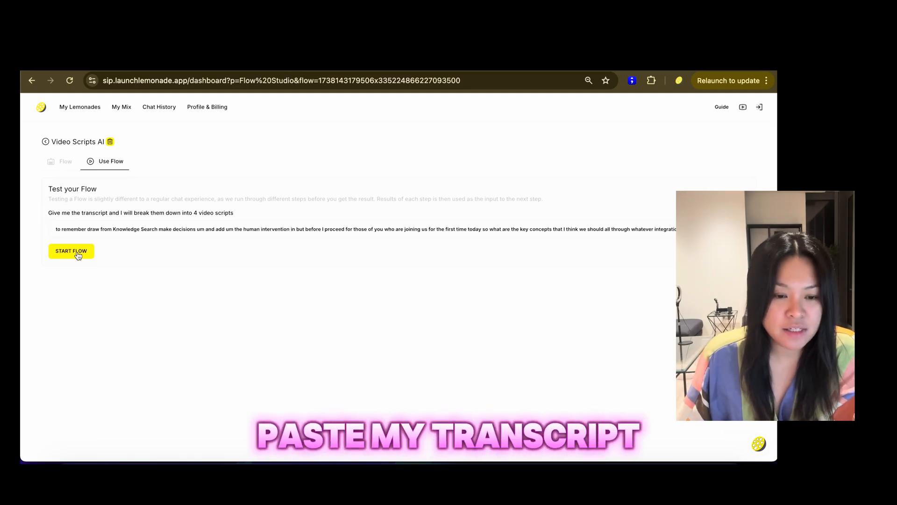
{"action": "left_click", "coordinate": [71, 251]}
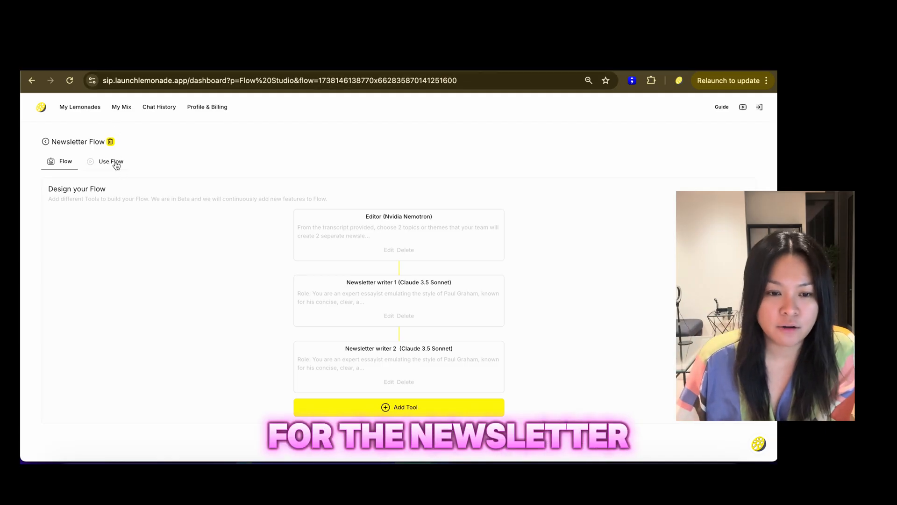
Switch Newsletter Flow to its Use Flow test view and focus the answer field.
{"action": "left_click", "coordinate": [109, 161]}
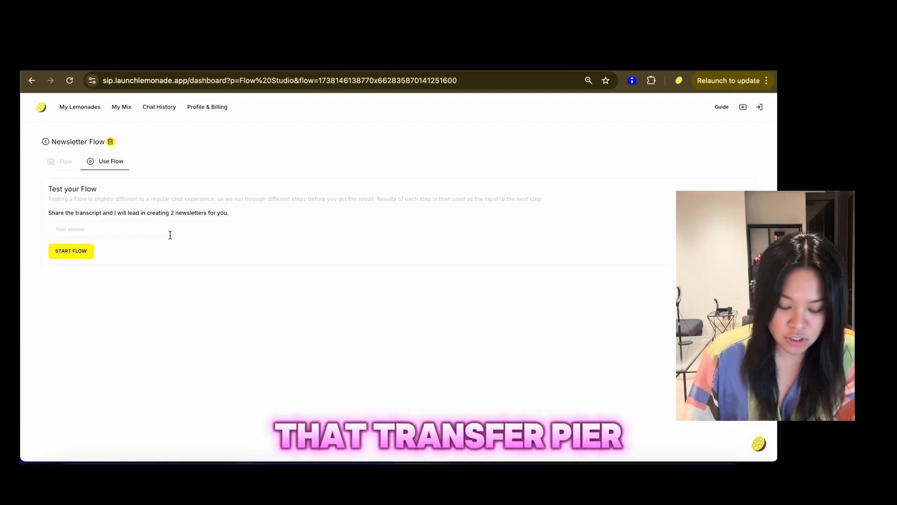
{"action": "left_click", "coordinate": [71, 251]}
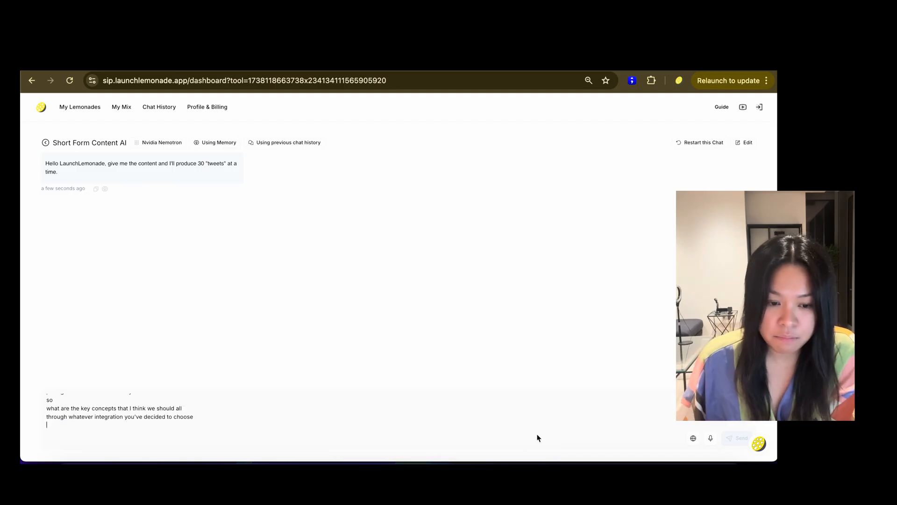
Send the pasted transcript to the Short Form Content AI chat.
{"action": "left_click", "coordinate": [738, 437]}
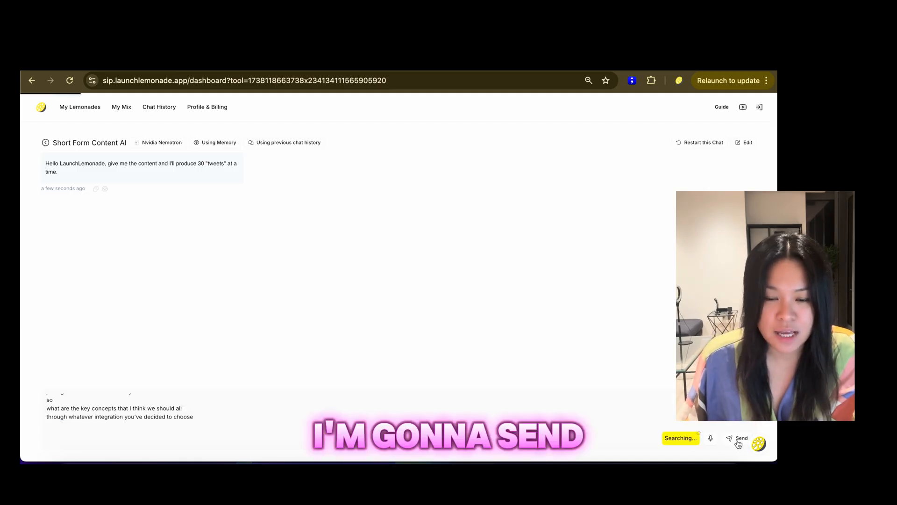
{"action": "left_click", "coordinate": [737, 438]}
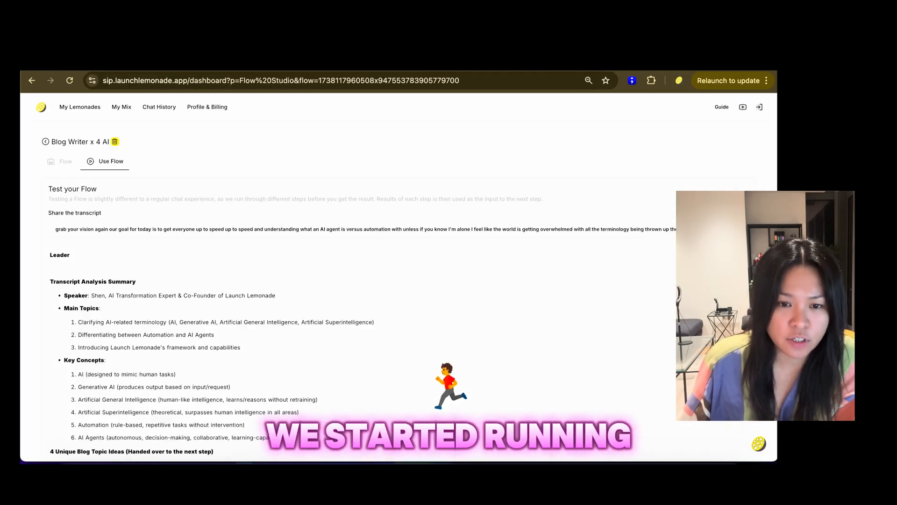
{"action": "scroll", "scroll_direction": "down", "scroll_amount": 3}
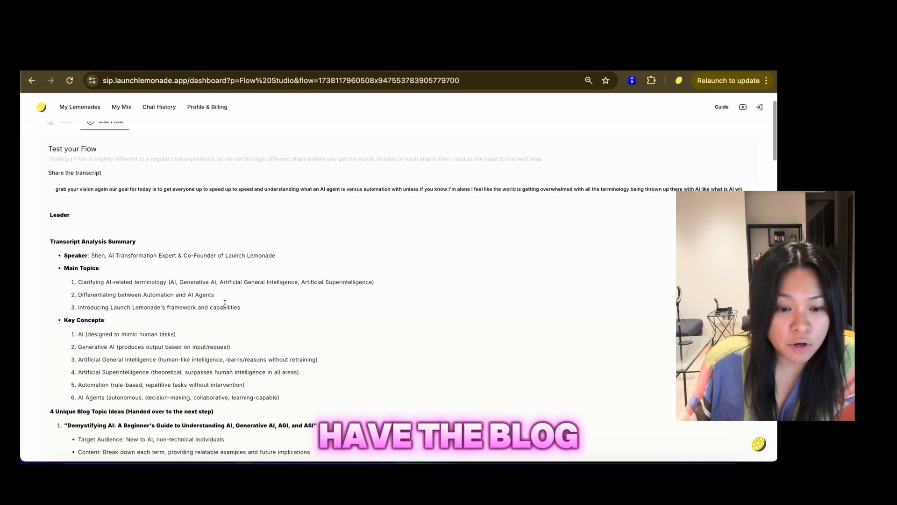
{"action": "scroll", "scroll_direction": "down", "scroll_amount": 3}
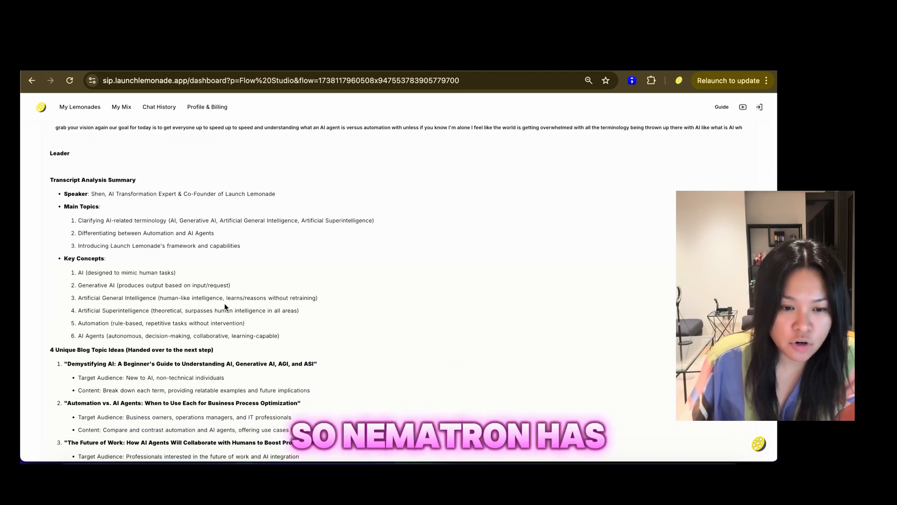
{"action": "scroll", "scroll_direction": "down", "scroll_amount": 3}
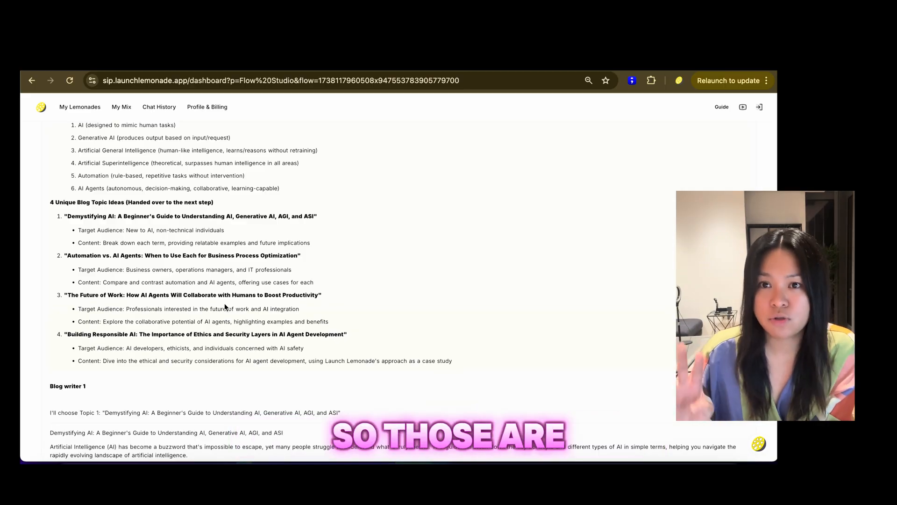
{"action": "scroll", "scroll_direction": "down", "scroll_amount": 3}
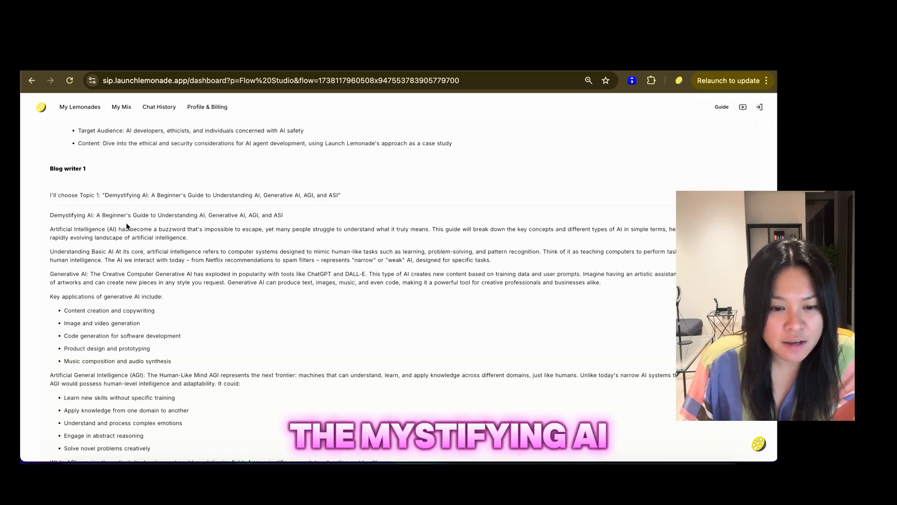
{"action": "scroll", "scroll_direction": "down", "scroll_amount": 3}
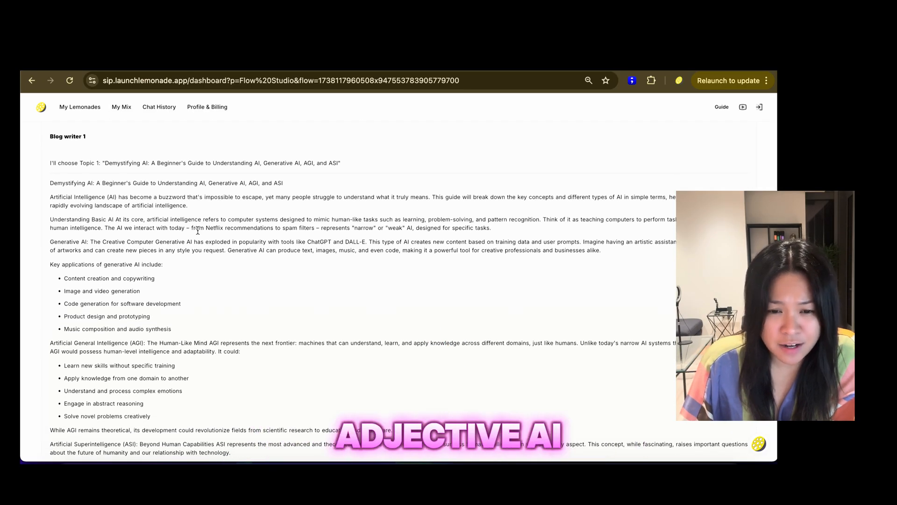
{"action": "scroll", "scroll_direction": "down", "scroll_amount": 3}
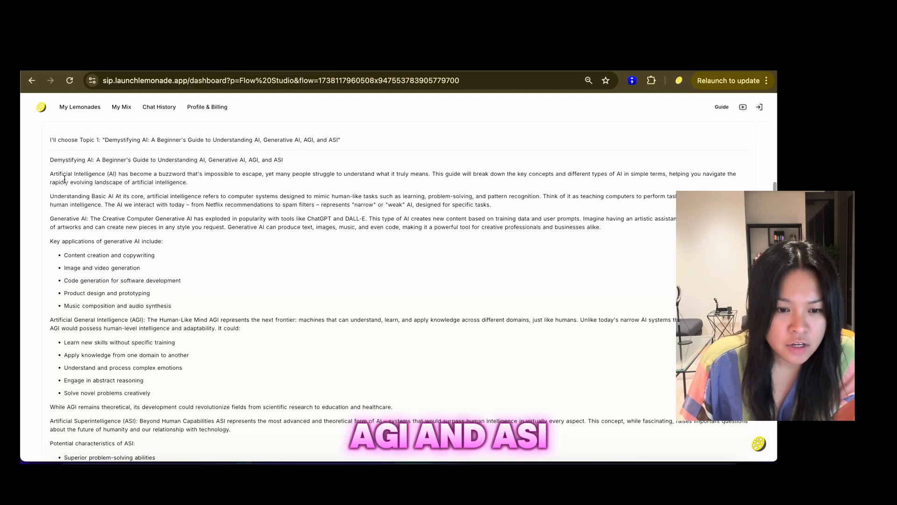
{"action": "scroll", "scroll_direction": "down", "scroll_amount": 3}
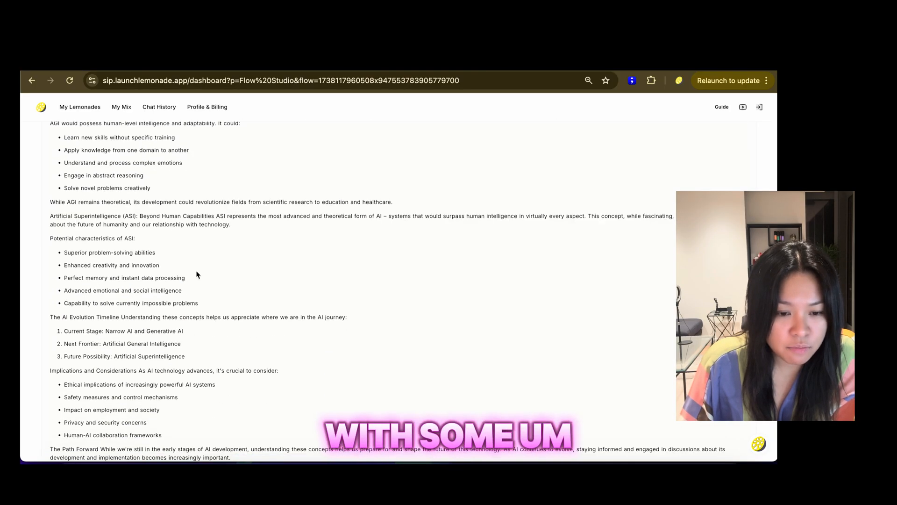
{"action": "scroll", "scroll_direction": "down", "scroll_amount": 3}
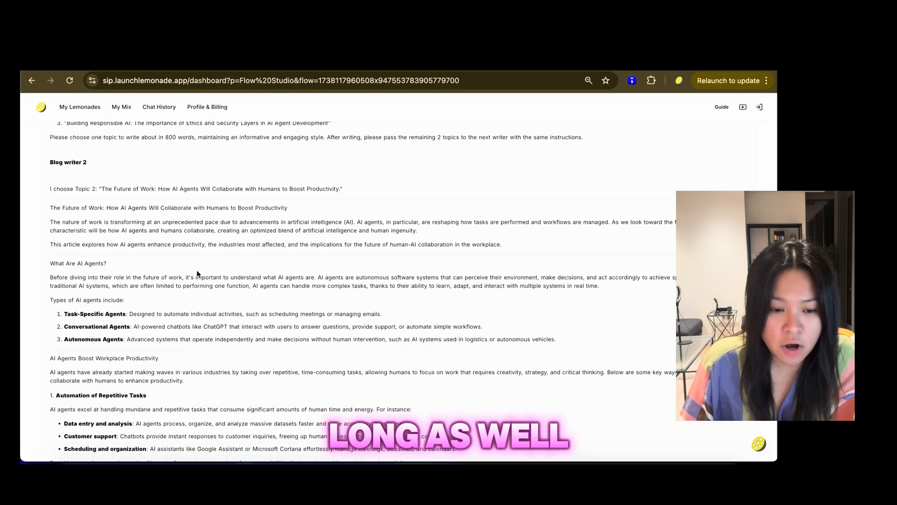
{"action": "scroll", "scroll_direction": "down", "scroll_amount": 3}
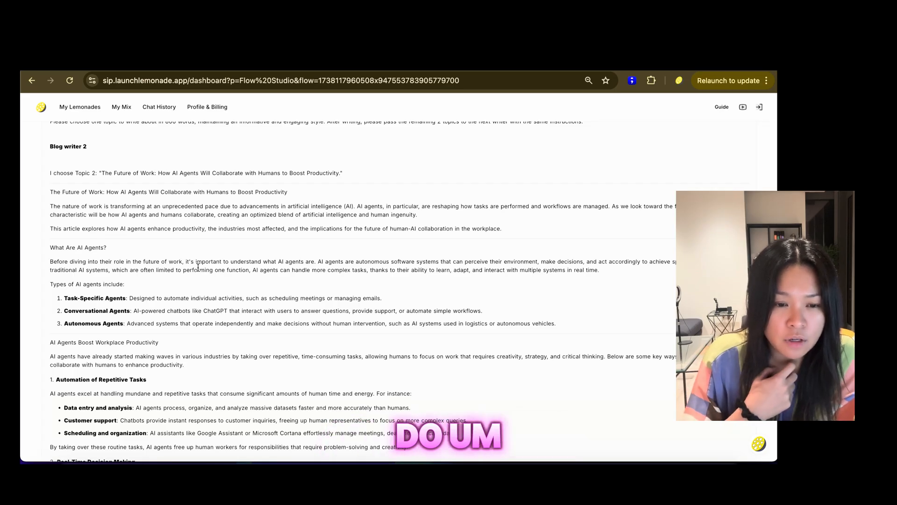
{"action": "scroll", "scroll_direction": "down", "scroll_amount": 3}
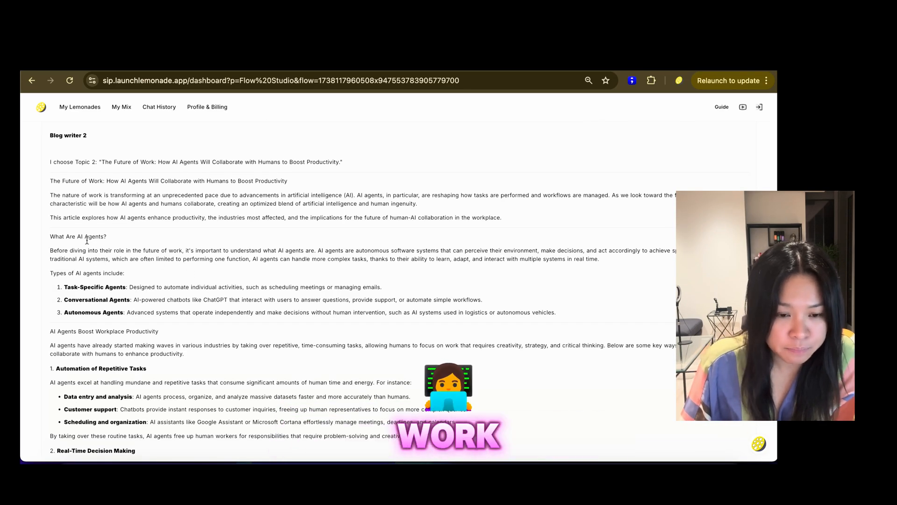
{"action": "scroll", "scroll_direction": "down", "scroll_amount": 3}
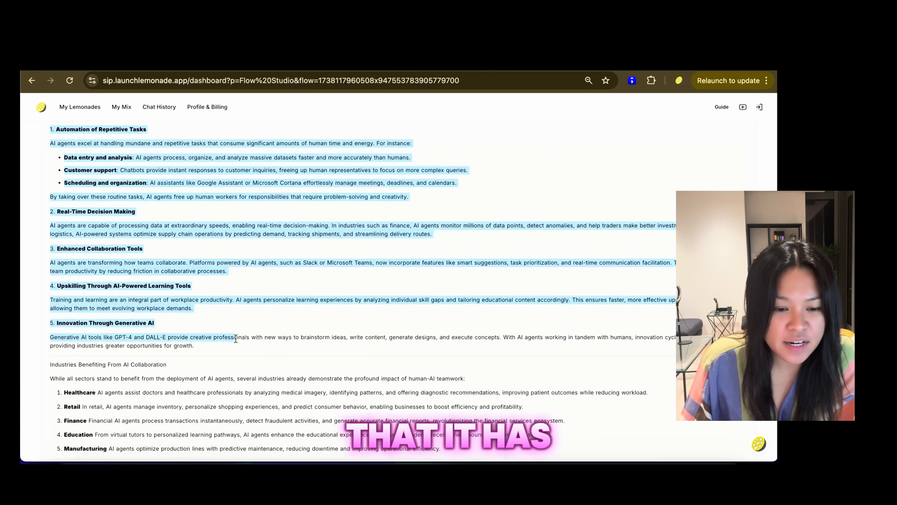
{"action": "scroll", "scroll_direction": "down", "scroll_amount": 3}
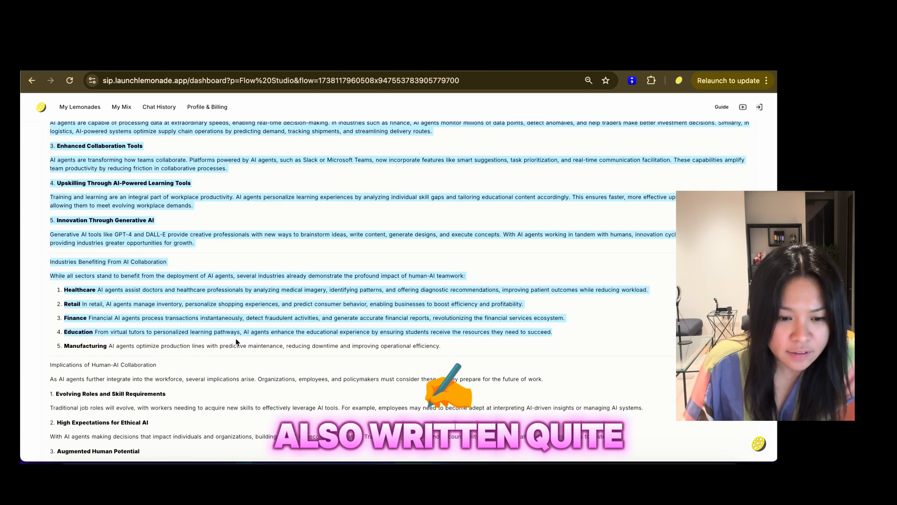
{"action": "scroll", "scroll_direction": "down", "scroll_amount": 3}
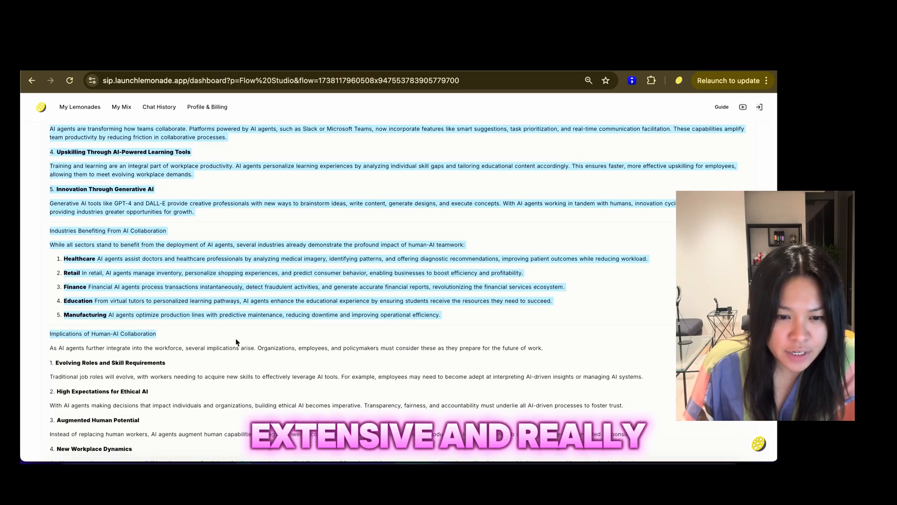
{"action": "scroll", "scroll_direction": "down", "scroll_amount": 3}
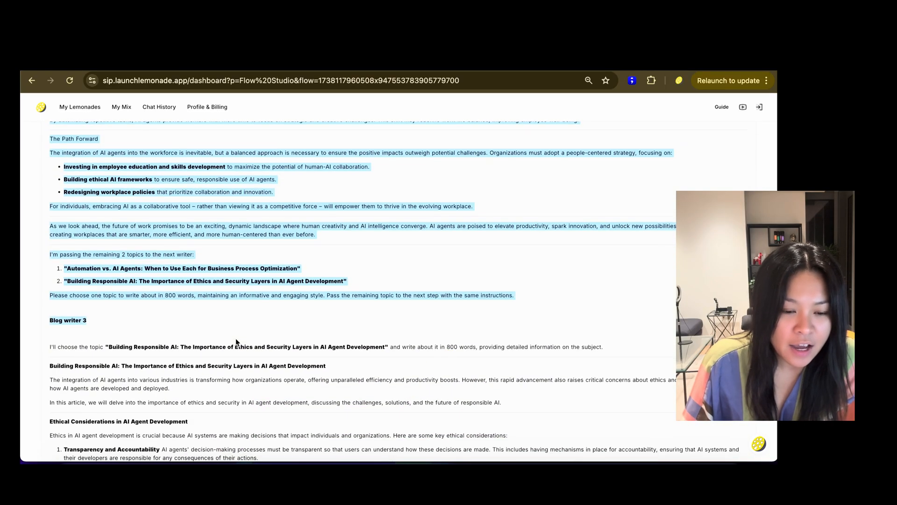
{"action": "scroll", "scroll_direction": "down", "scroll_amount": 3}
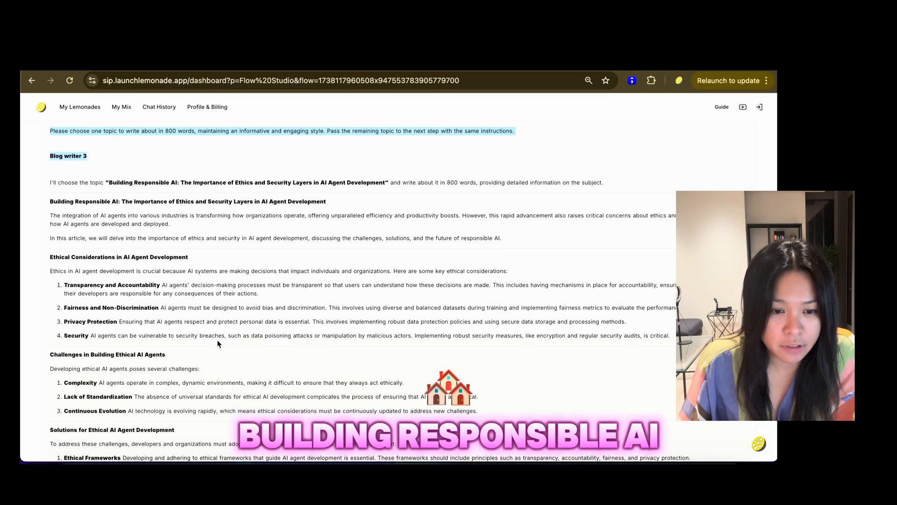
{"action": "scroll", "scroll_direction": "down", "scroll_amount": 3}
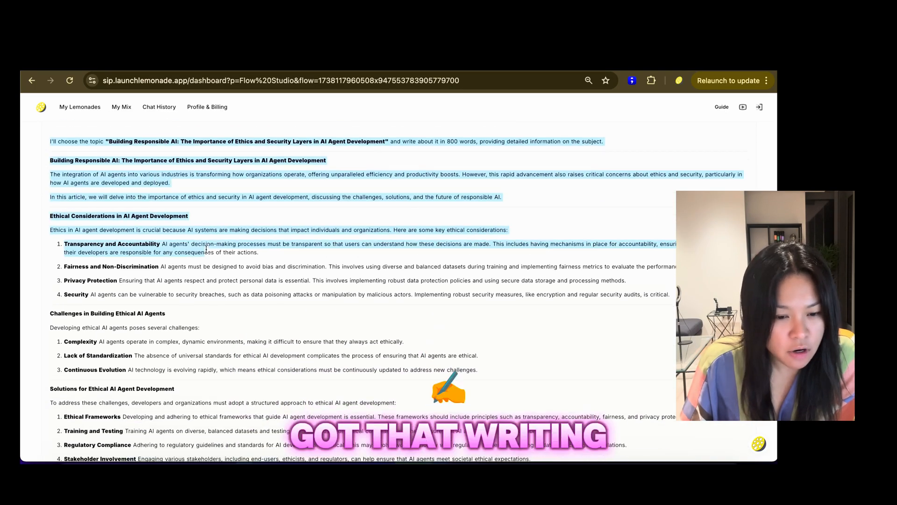
{"action": "scroll", "scroll_direction": "down", "scroll_amount": 3}
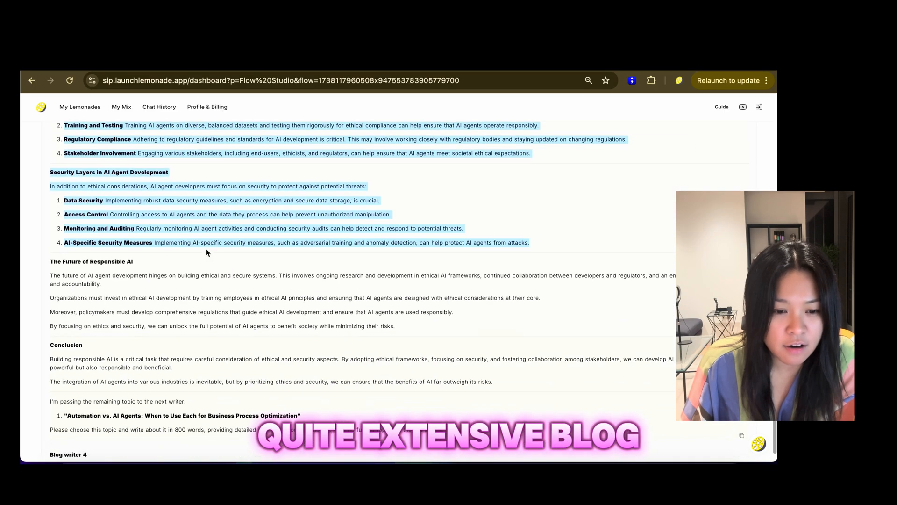
{"action": "scroll", "scroll_direction": "down", "scroll_amount": 3}
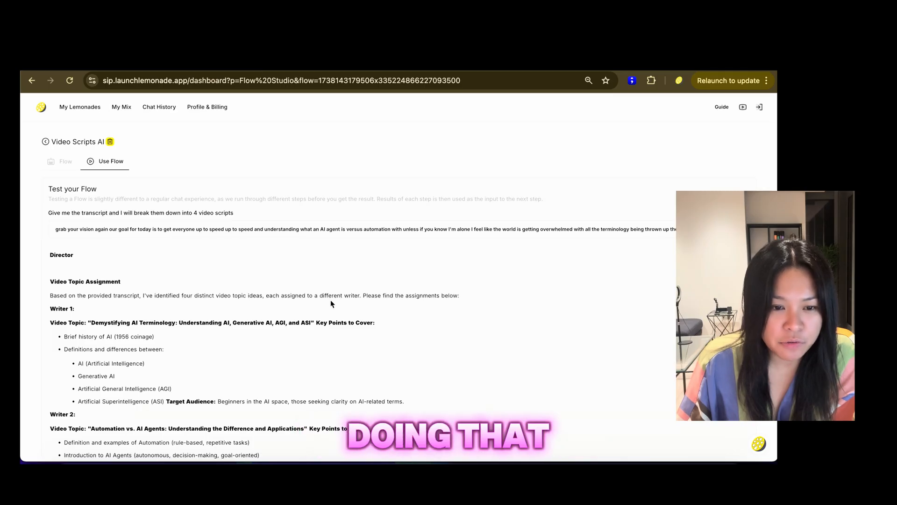
{"action": "scroll", "scroll_direction": "down", "scroll_amount": 3}
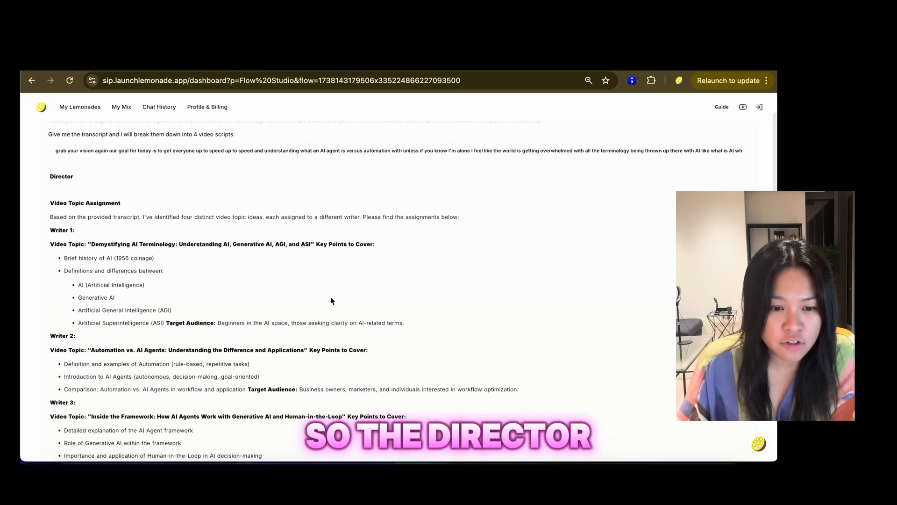
{"action": "scroll", "scroll_direction": "down", "scroll_amount": 3}
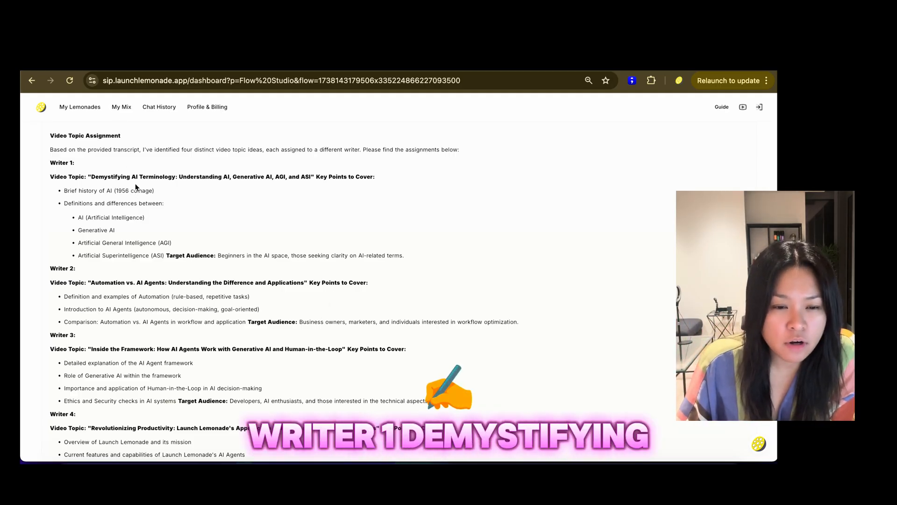
{"action": "scroll", "scroll_direction": "down", "scroll_amount": 3}
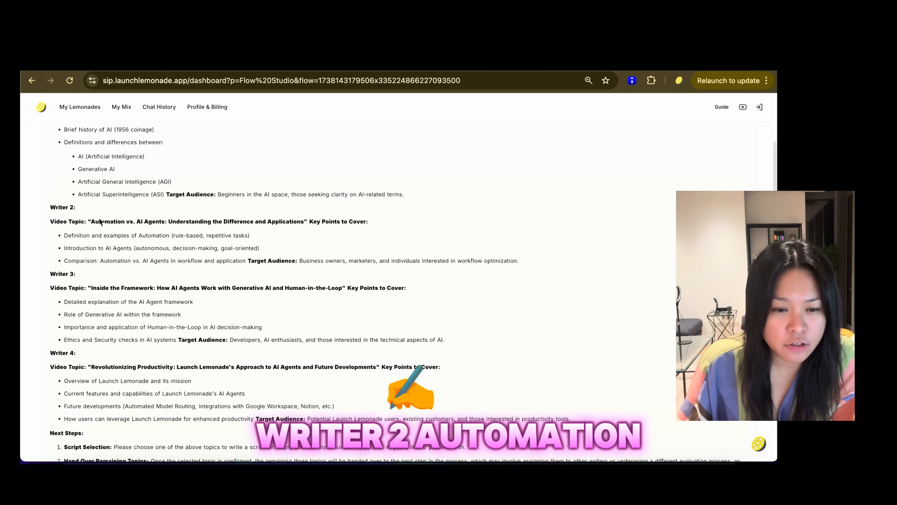
{"action": "scroll", "scroll_direction": "down", "scroll_amount": 3}
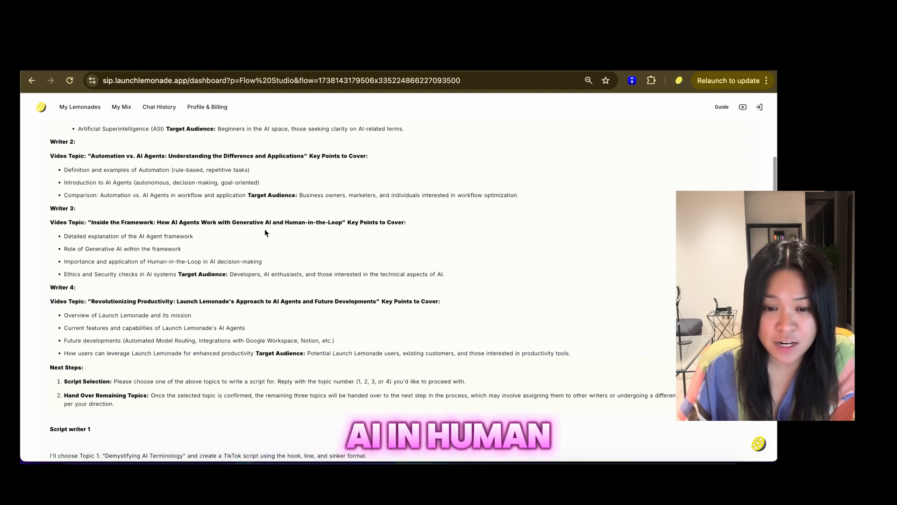
{"action": "scroll", "scroll_direction": "down", "scroll_amount": 3}
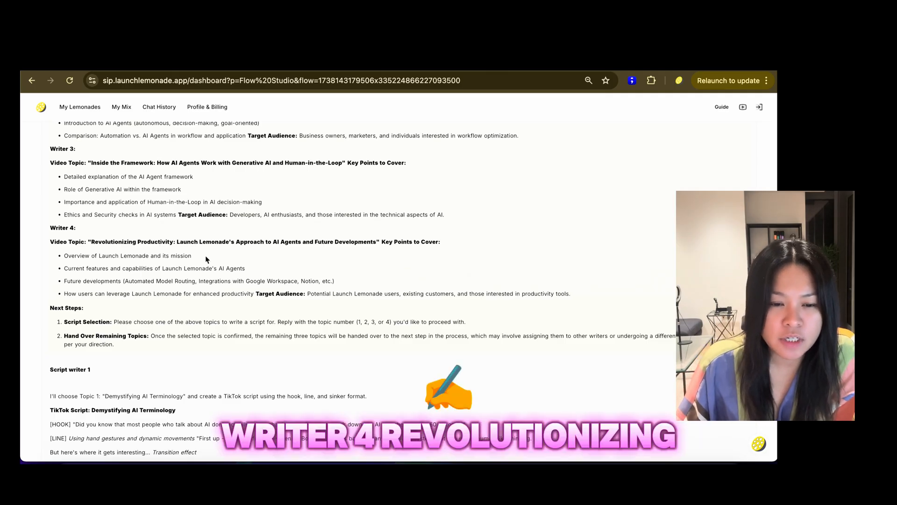
{"action": "scroll", "scroll_direction": "down", "scroll_amount": 3}
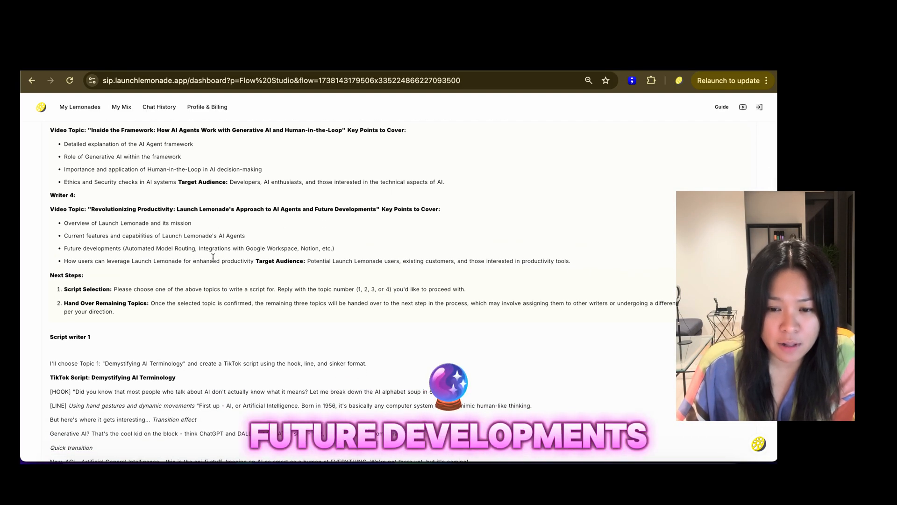
{"action": "scroll", "scroll_direction": "down", "scroll_amount": 3}
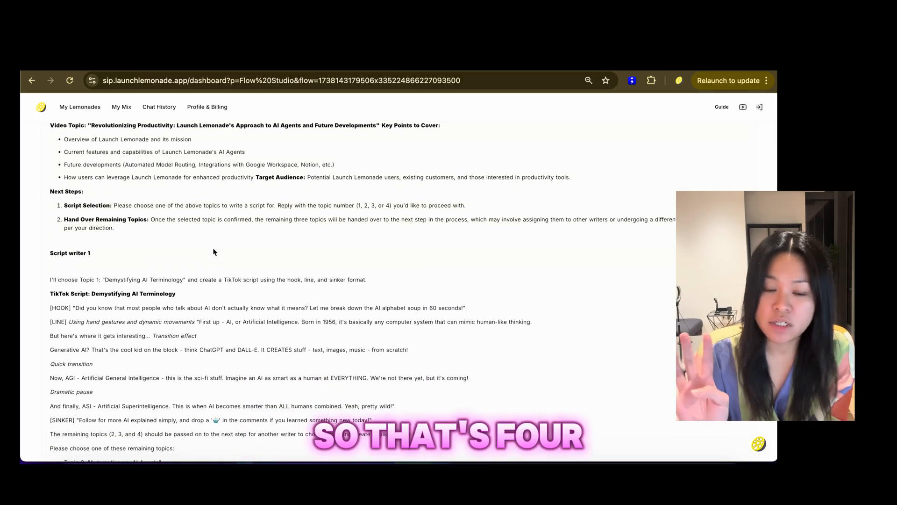
{"action": "scroll", "scroll_direction": "down", "scroll_amount": 3}
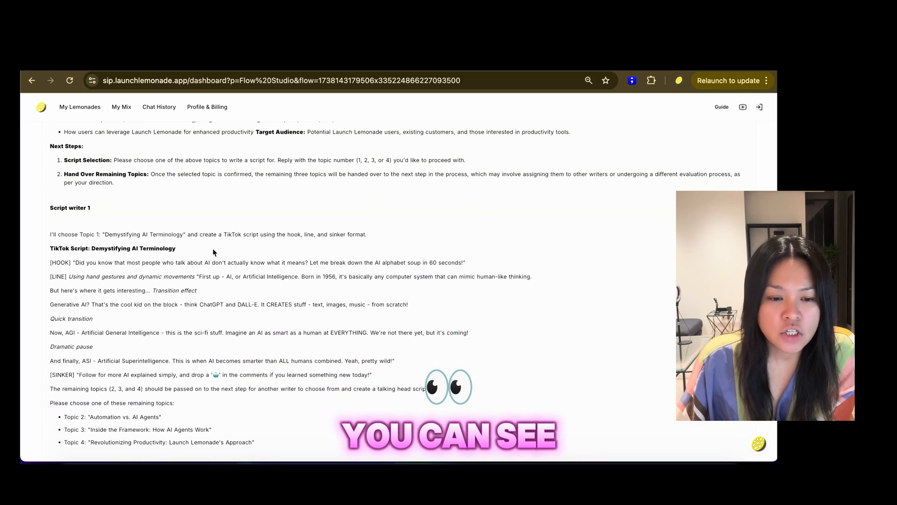
{"action": "scroll", "scroll_direction": "down", "scroll_amount": 3}
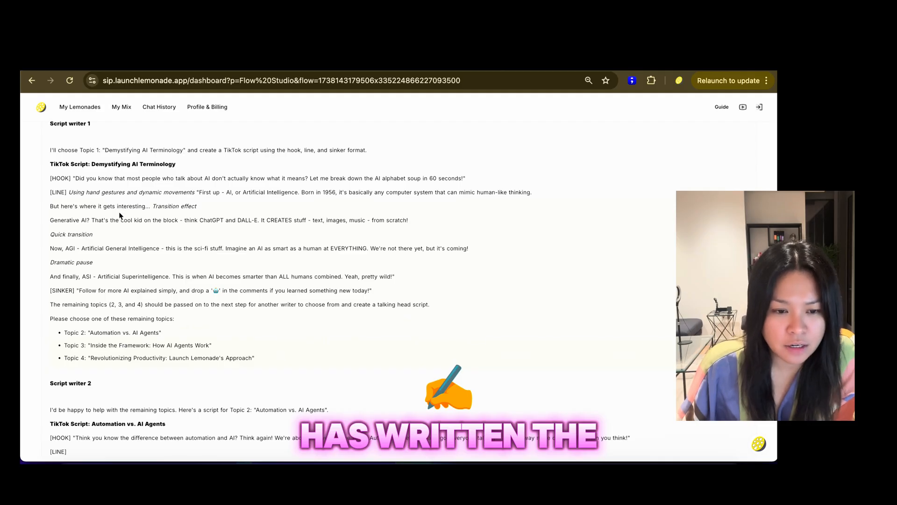
{"action": "mouse_move", "coordinate": [253, 200]}
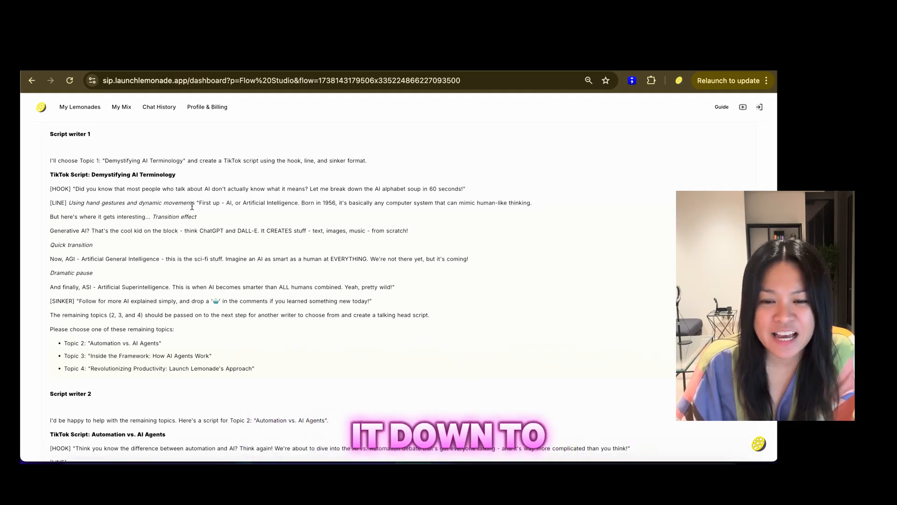
{"action": "scroll", "scroll_direction": "down", "scroll_amount": 3}
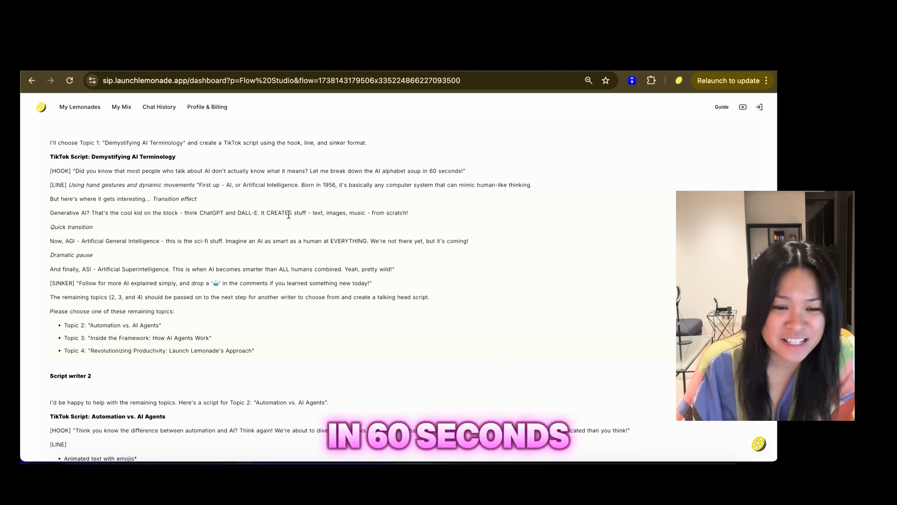
{"action": "scroll", "scroll_direction": "down", "scroll_amount": 3}
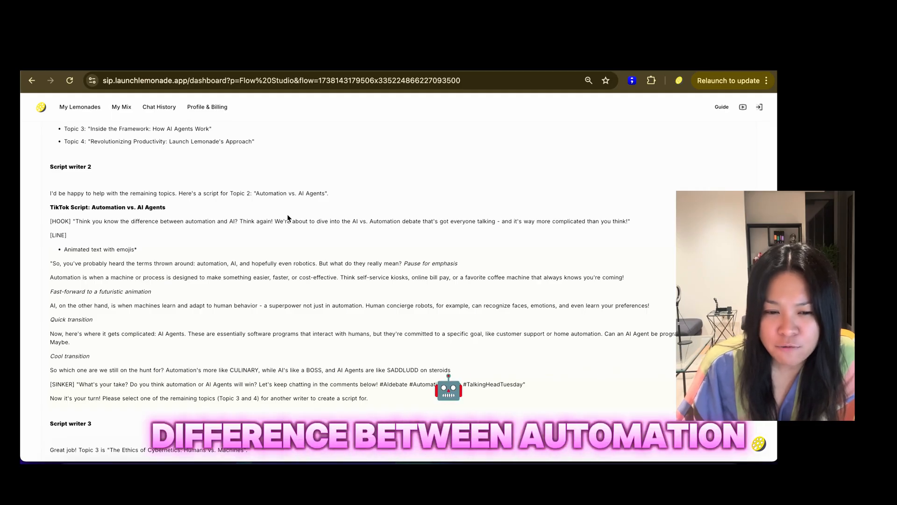
{"action": "scroll", "scroll_direction": "down", "scroll_amount": 3}
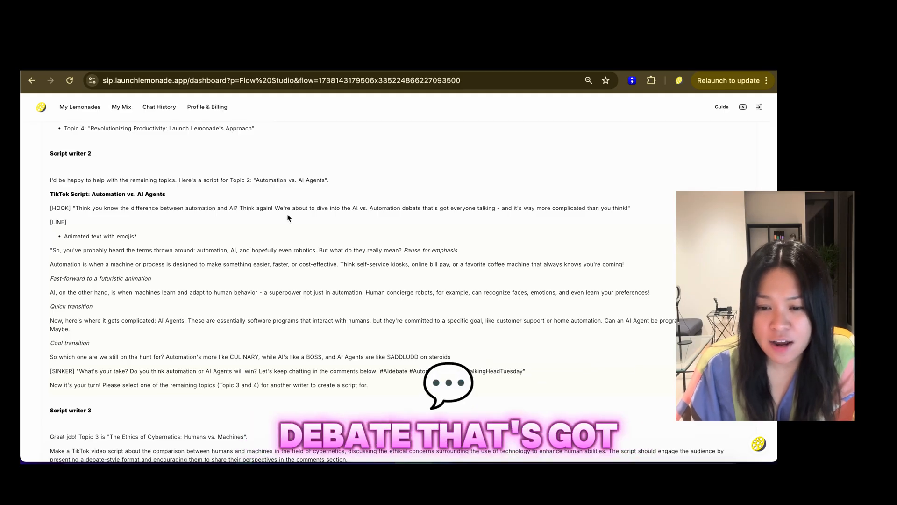
{"action": "scroll", "scroll_direction": "down", "scroll_amount": 3}
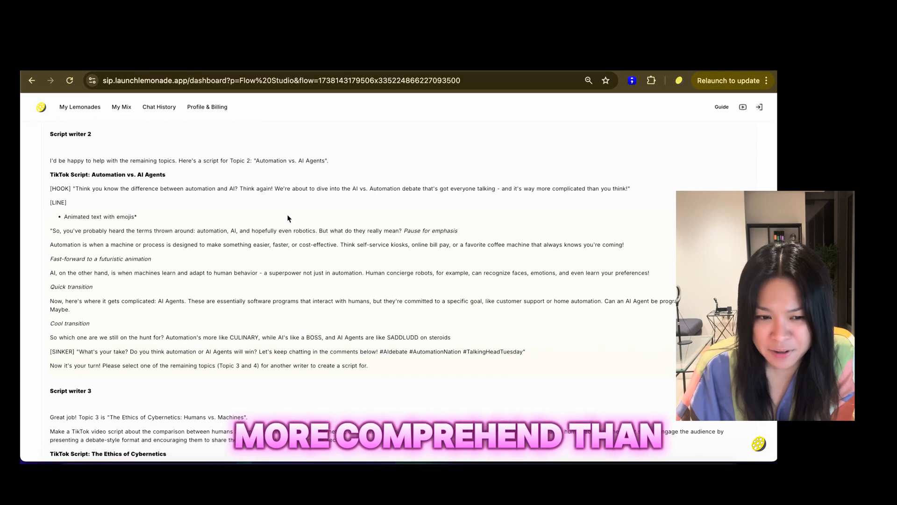
{"action": "scroll", "scroll_direction": "down", "scroll_amount": 3}
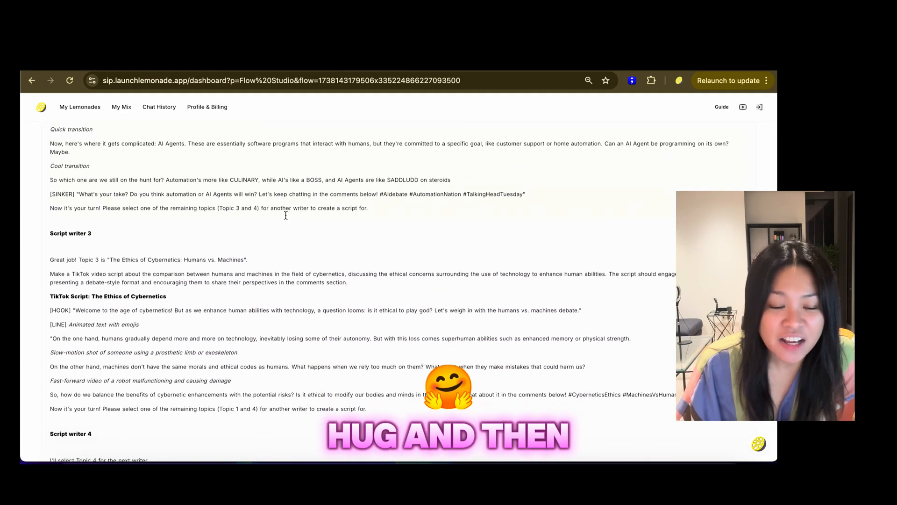
{"action": "scroll", "scroll_direction": "down", "scroll_amount": 3}
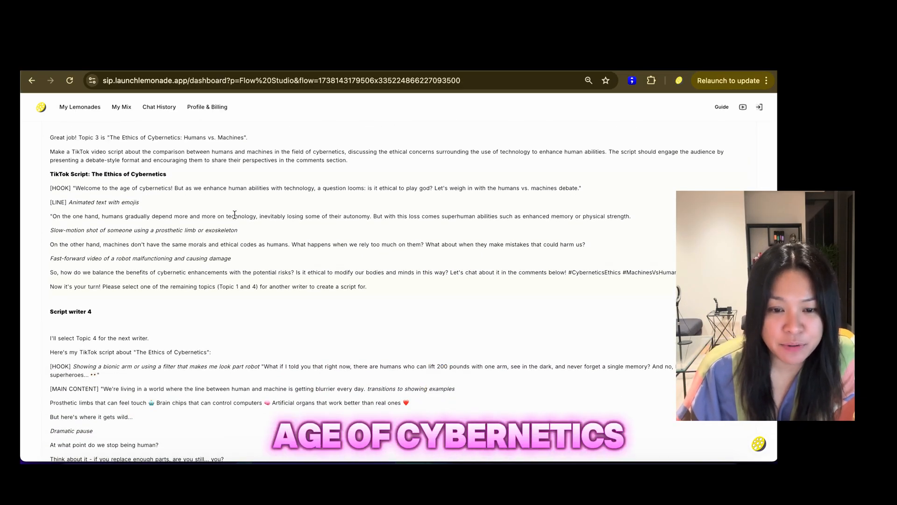
{"action": "scroll", "scroll_direction": "down", "scroll_amount": 3}
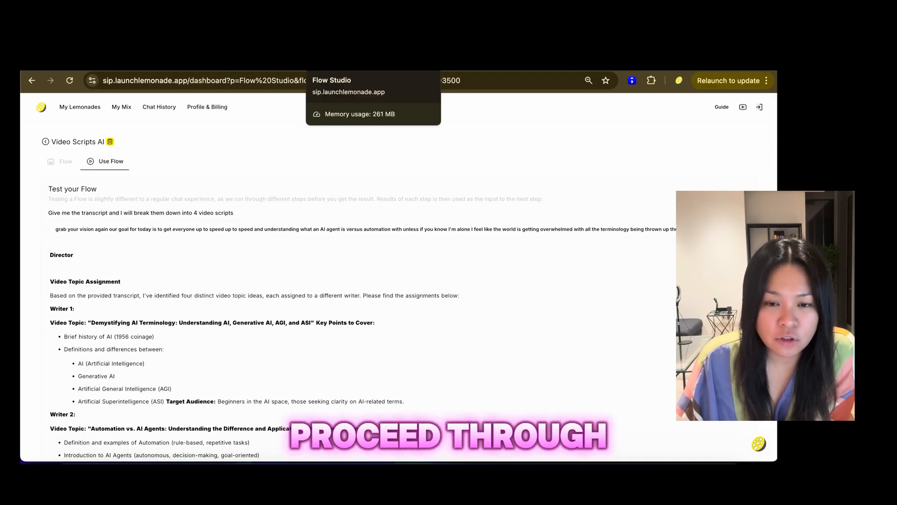
Scroll through the blog output, then the Newsletter Flow's editor topics and two newsletters.
{"action": "scroll", "scroll_direction": "down", "scroll_amount": 3}
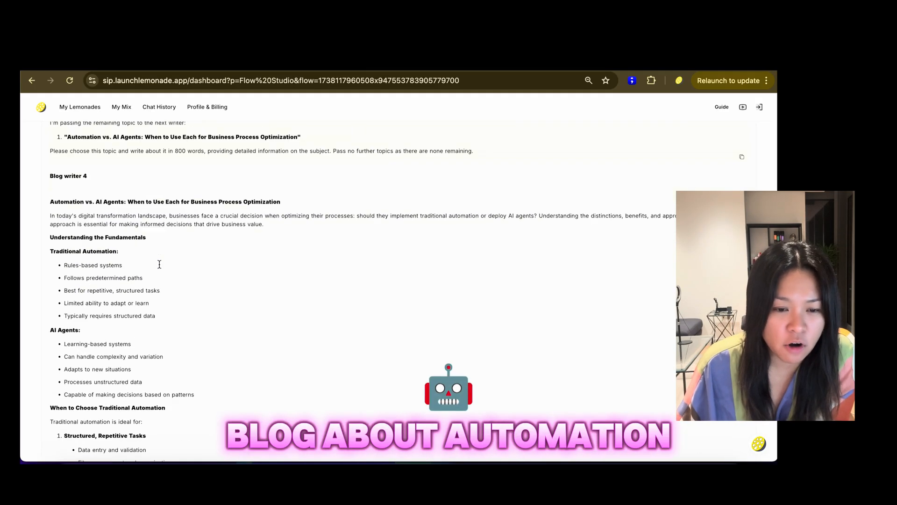
{"action": "scroll", "scroll_direction": "down", "scroll_amount": 3}
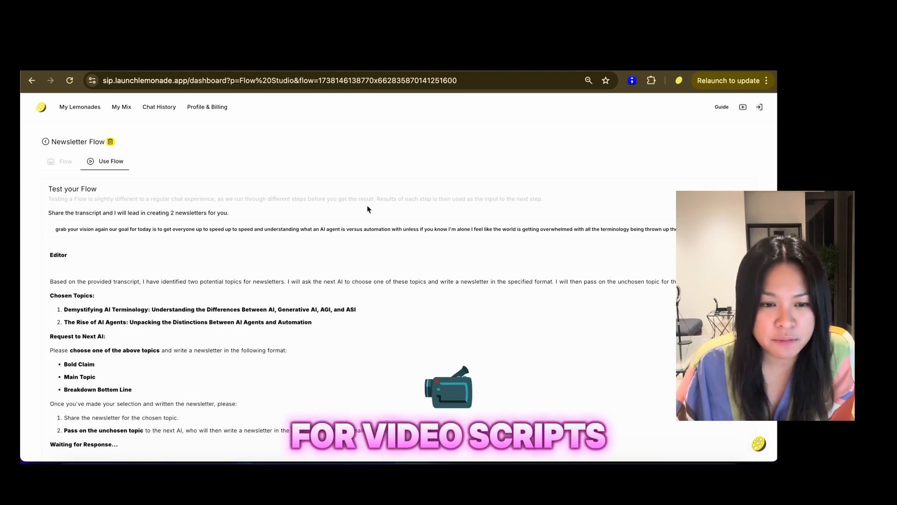
{"action": "scroll", "scroll_direction": "down", "scroll_amount": 3}
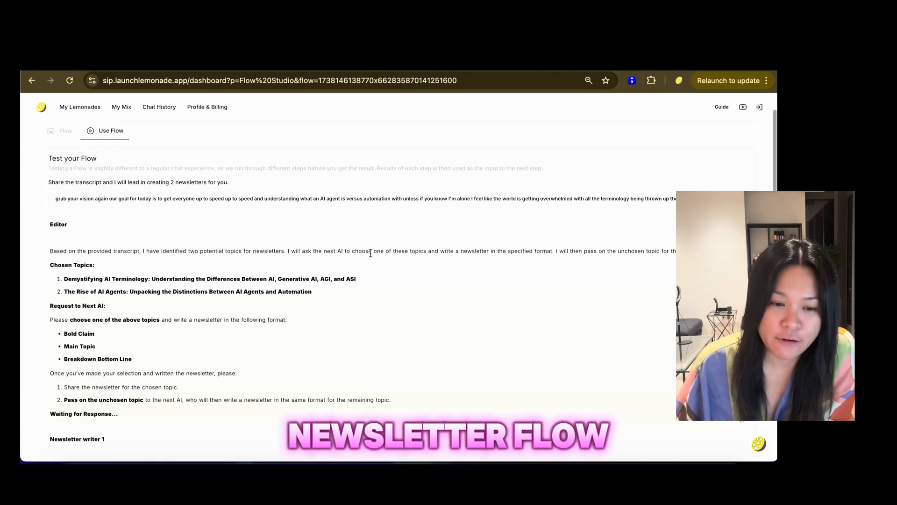
{"action": "scroll", "scroll_direction": "down", "scroll_amount": 3}
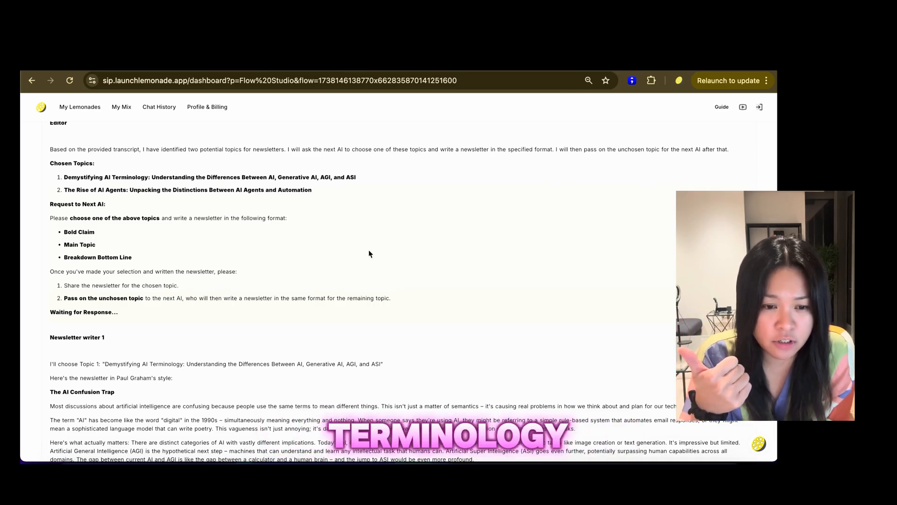
{"action": "scroll", "scroll_direction": "down", "scroll_amount": 3}
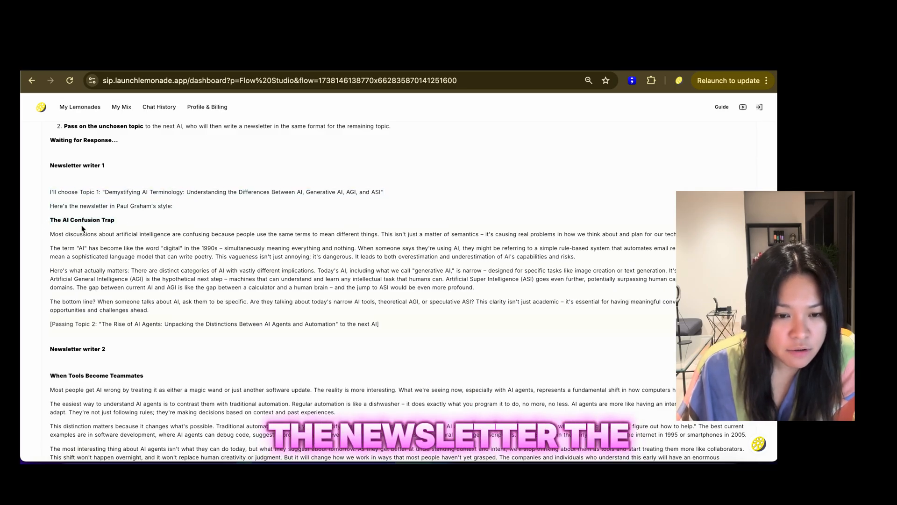
{"action": "scroll", "scroll_direction": "down", "scroll_amount": 3}
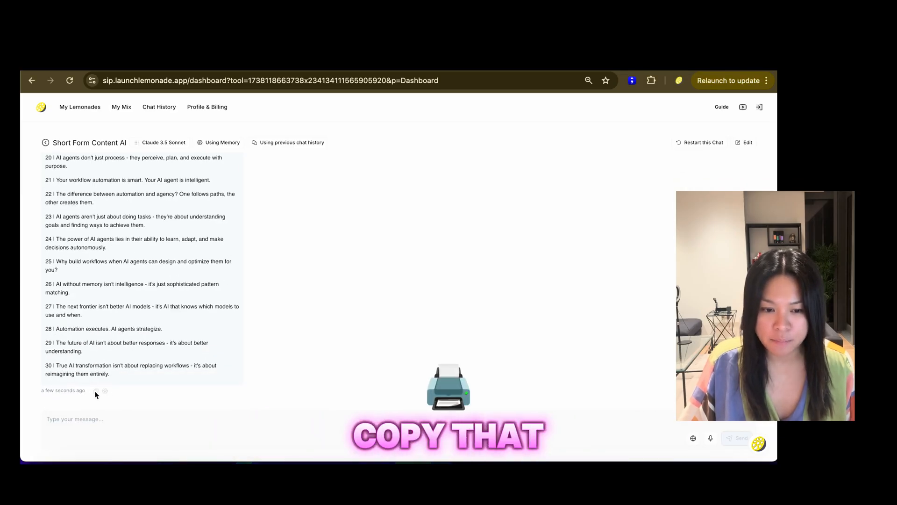
Copy Short Form Content AI's reply of thirty one-line posts.
{"action": "left_click", "coordinate": [95, 390]}
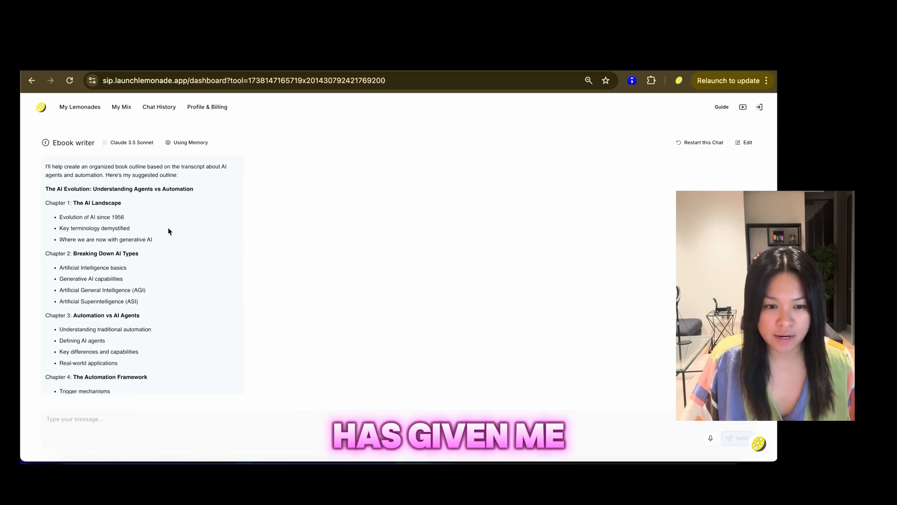
Review the eight-chapter ebook outline and reply 'Yeah sure' to writing Chapter 1.
{"action": "scroll", "scroll_direction": "down", "scroll_amount": 3}
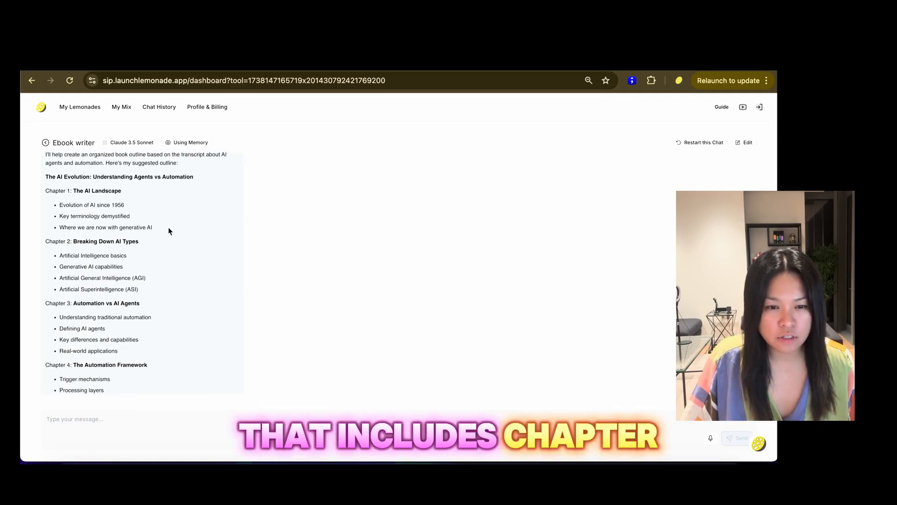
{"action": "scroll", "scroll_direction": "down", "scroll_amount": 3}
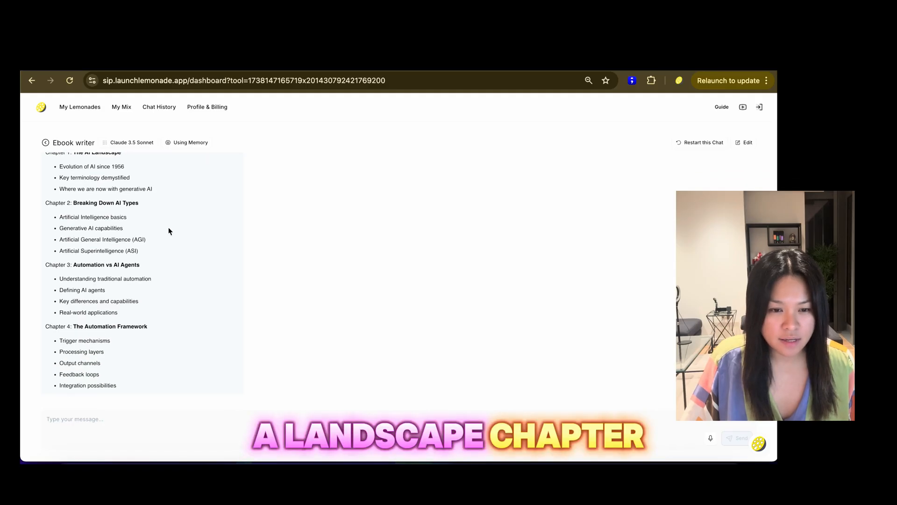
{"action": "scroll", "scroll_direction": "down", "scroll_amount": 3}
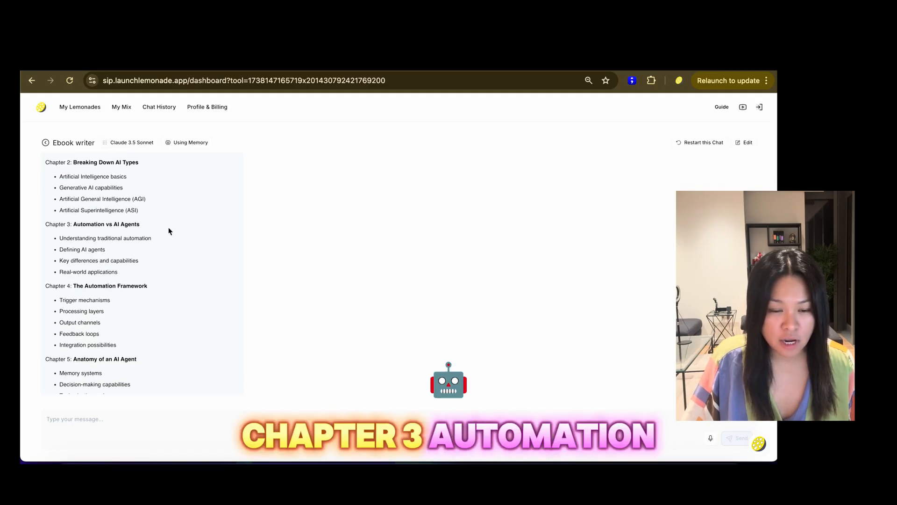
{"action": "scroll", "scroll_direction": "down", "scroll_amount": 3}
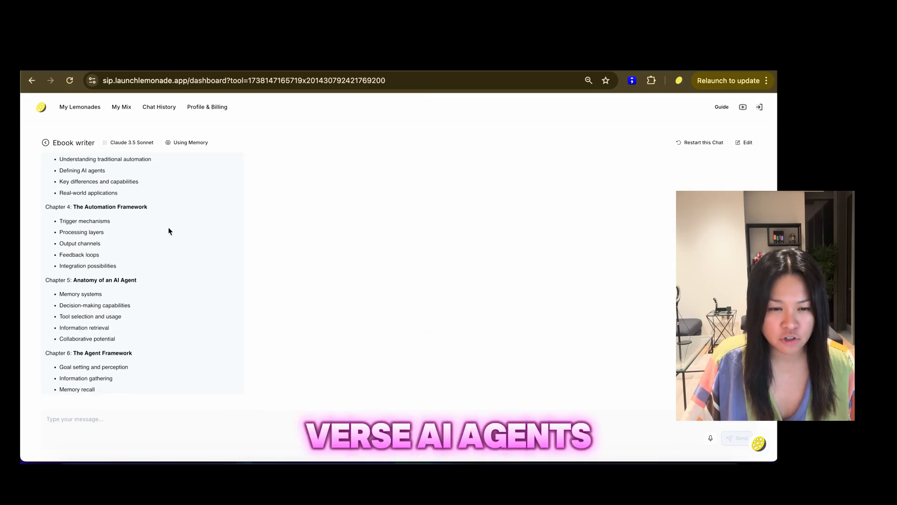
{"action": "scroll", "scroll_direction": "down", "scroll_amount": 3}
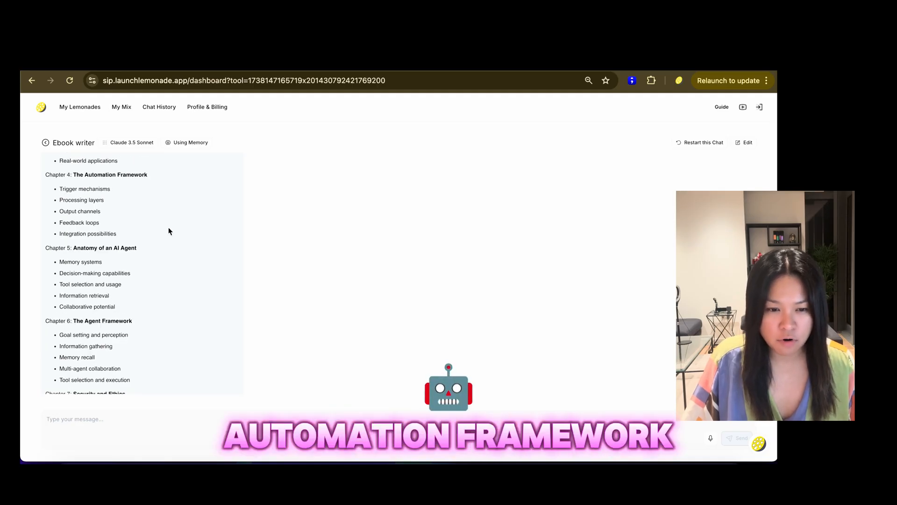
{"action": "scroll", "scroll_direction": "down", "scroll_amount": 3}
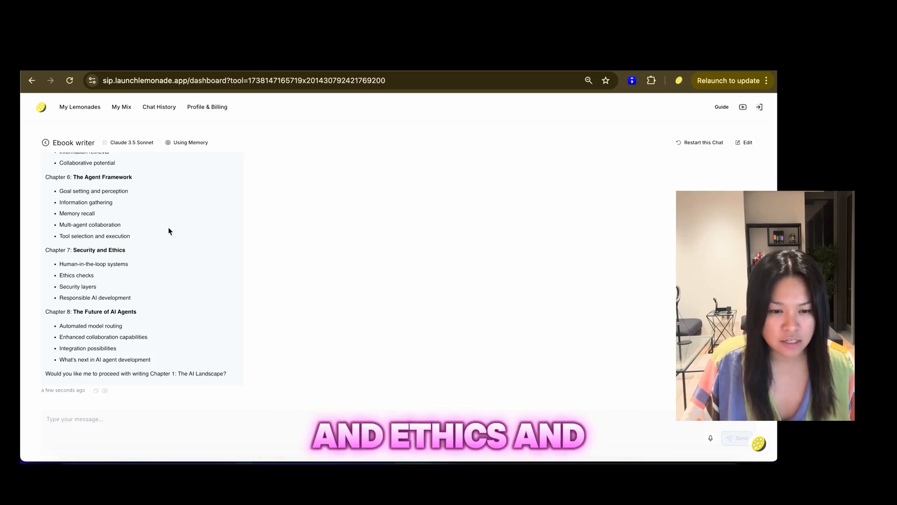
{"action": "mouse_move", "coordinate": [89, 383]}
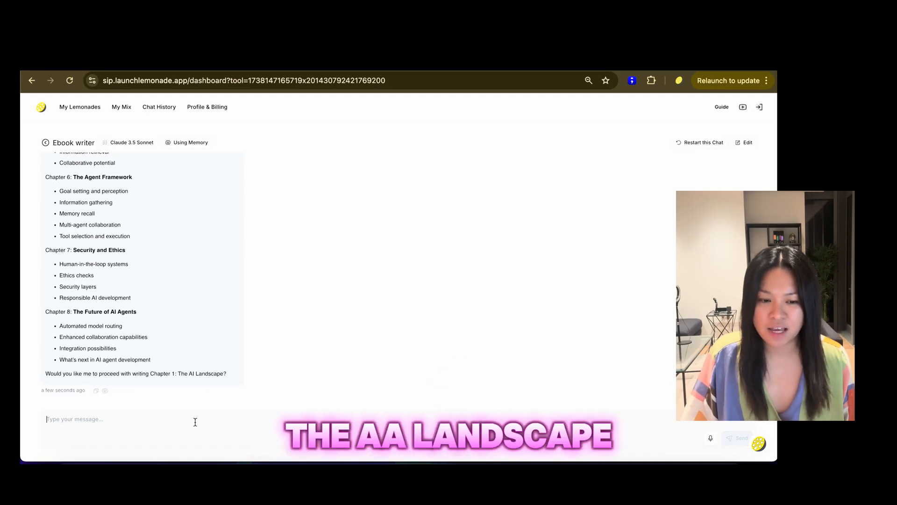
{"action": "type", "text": "Yeah sure"}
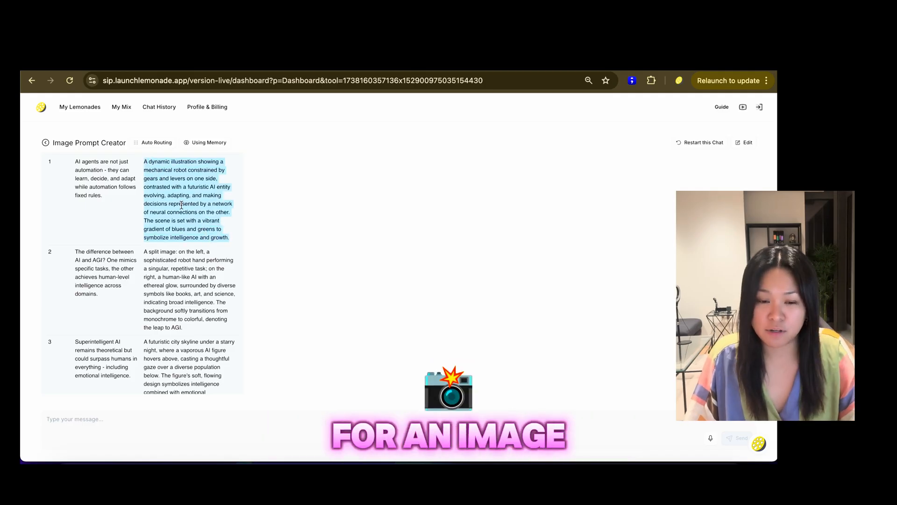
Scroll down the numbered table of short AI statements and their detailed image prompts.
{"action": "scroll", "scroll_direction": "down", "scroll_amount": 3}
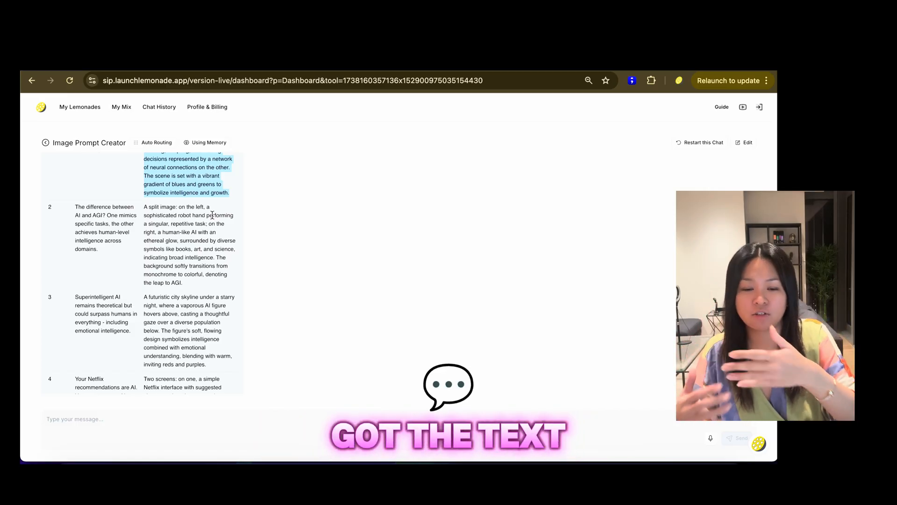
{"action": "scroll", "scroll_direction": "down", "scroll_amount": 3}
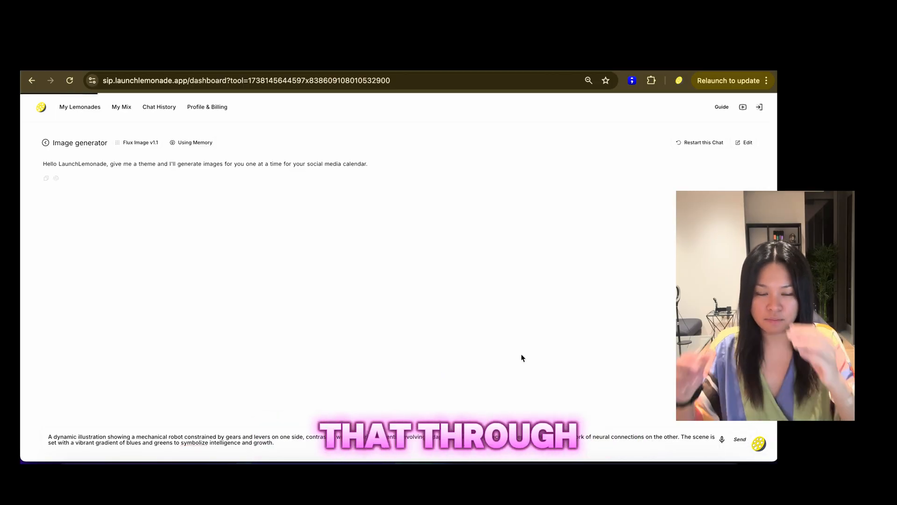
Submit the mechanical robot image prompt to the Image generator.
{"action": "left_click", "coordinate": [740, 440]}
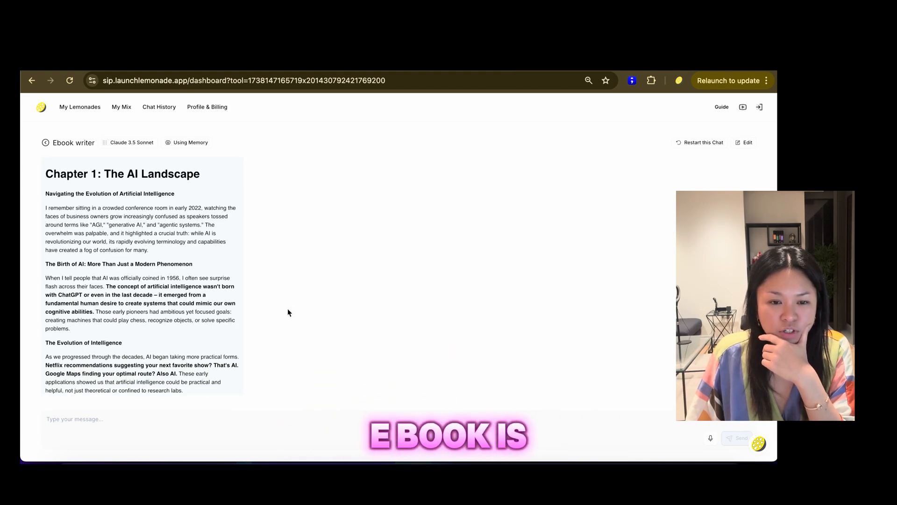
Reply 'Yea' to the Ebook writer and view the first generated image full size.
{"action": "scroll", "scroll_direction": "down", "scroll_amount": 3}
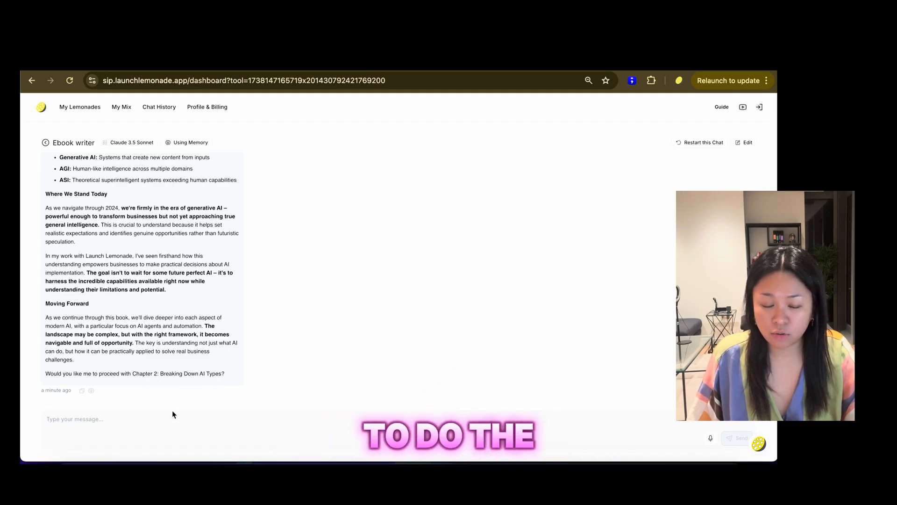
{"action": "type", "text": "Yea"}
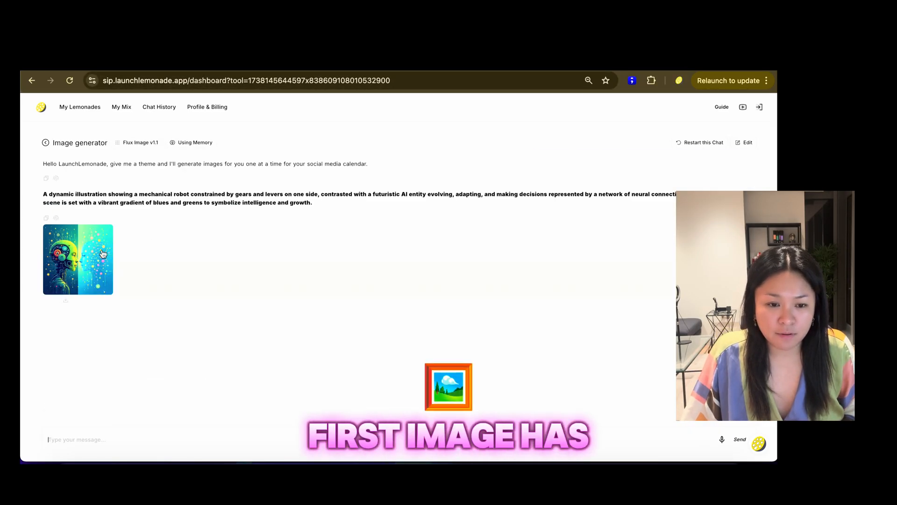
{"action": "left_click", "coordinate": [77, 260]}
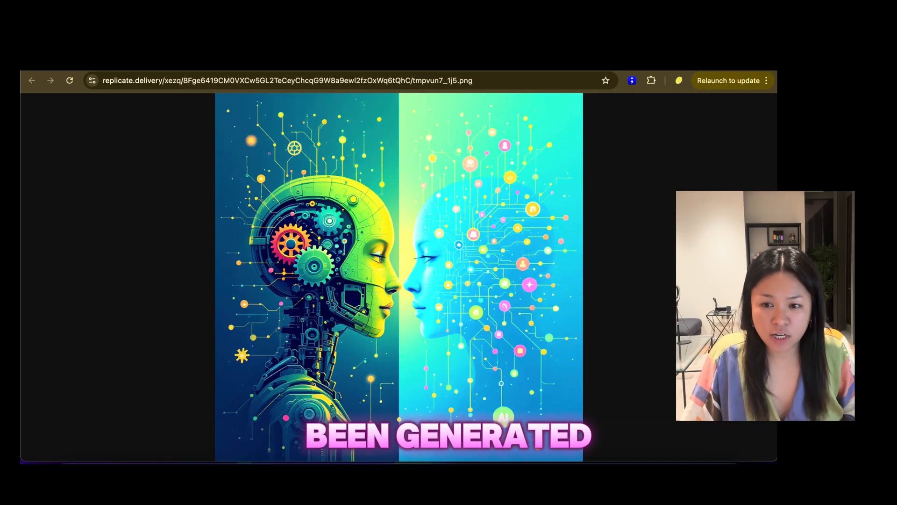
{"action": "left_click", "coordinate": [32, 80]}
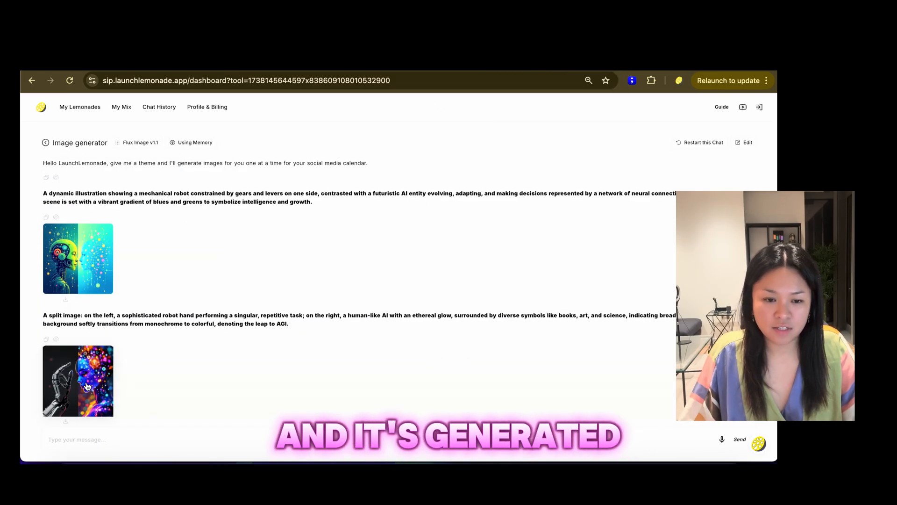
View the second image, reply 'yeah', and submit the interlocking gears image prompt.
{"action": "left_click", "coordinate": [86, 386]}
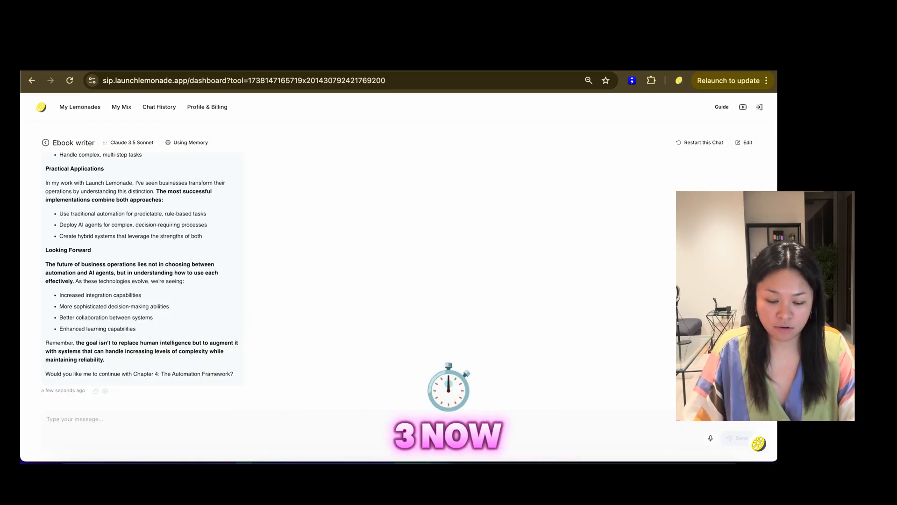
{"action": "type", "text": "yeah"}
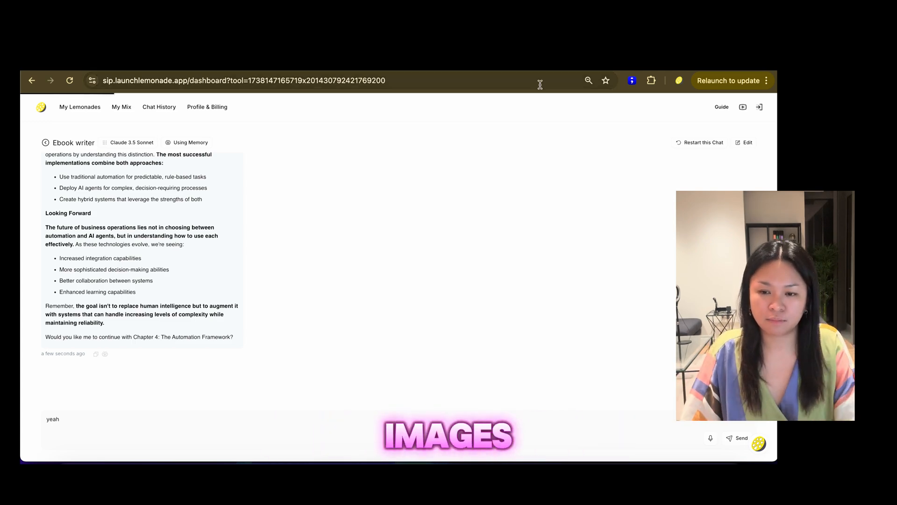
{"action": "left_click", "coordinate": [738, 437]}
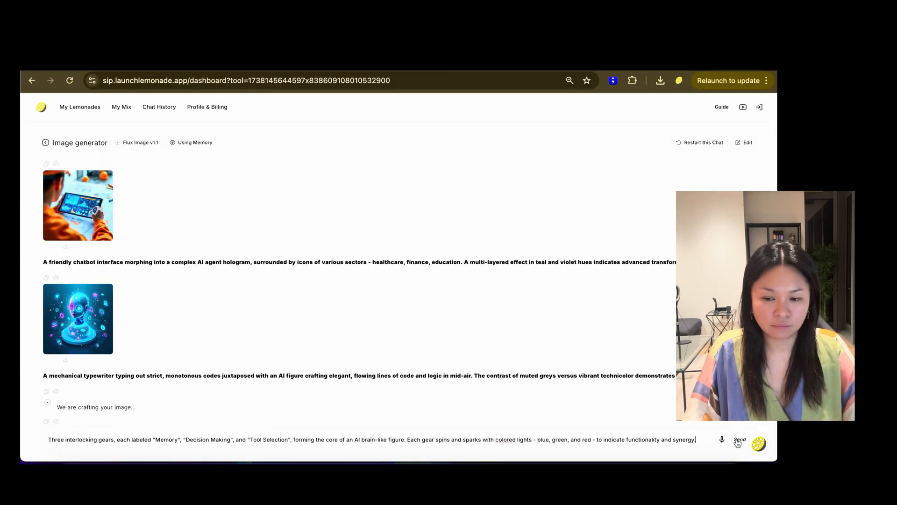
{"action": "left_click", "coordinate": [739, 439]}
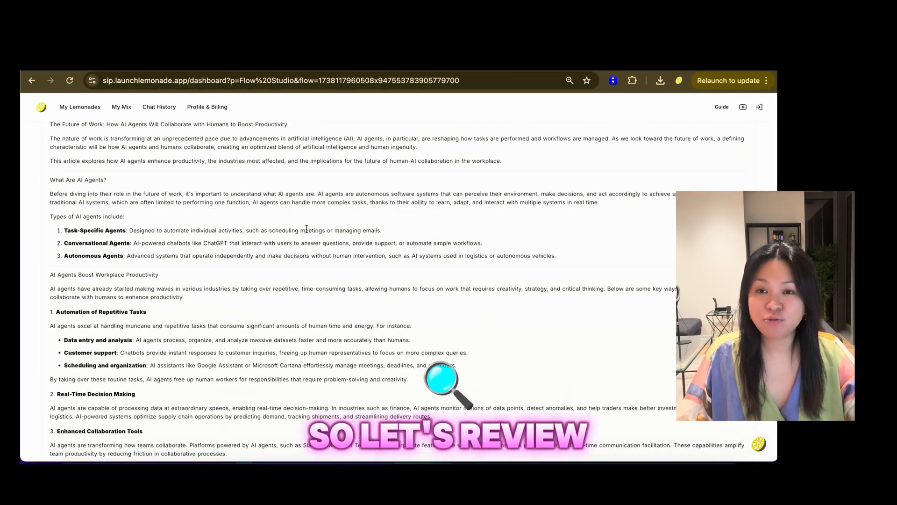
Scroll through the second blog post and four video scripts, then reach the short-form post list.
{"action": "scroll", "scroll_direction": "down", "scroll_amount": 3}
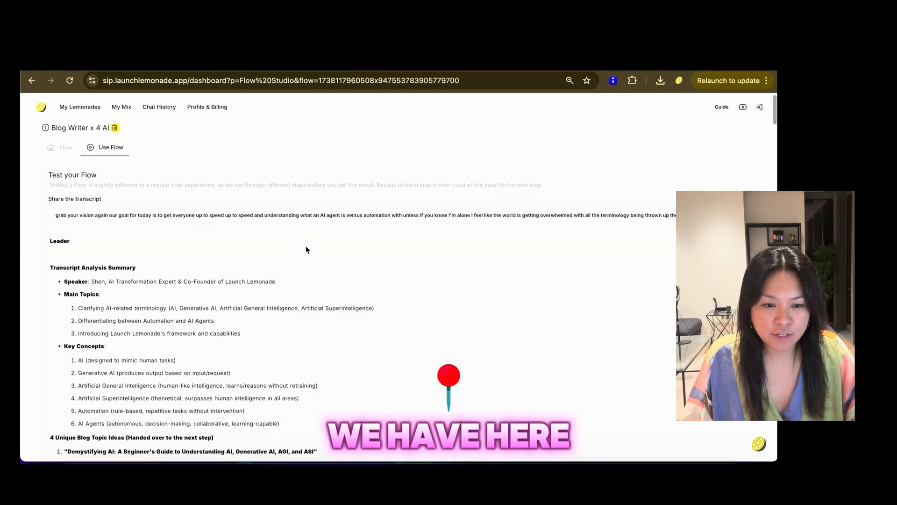
{"action": "scroll", "scroll_direction": "down", "scroll_amount": 3}
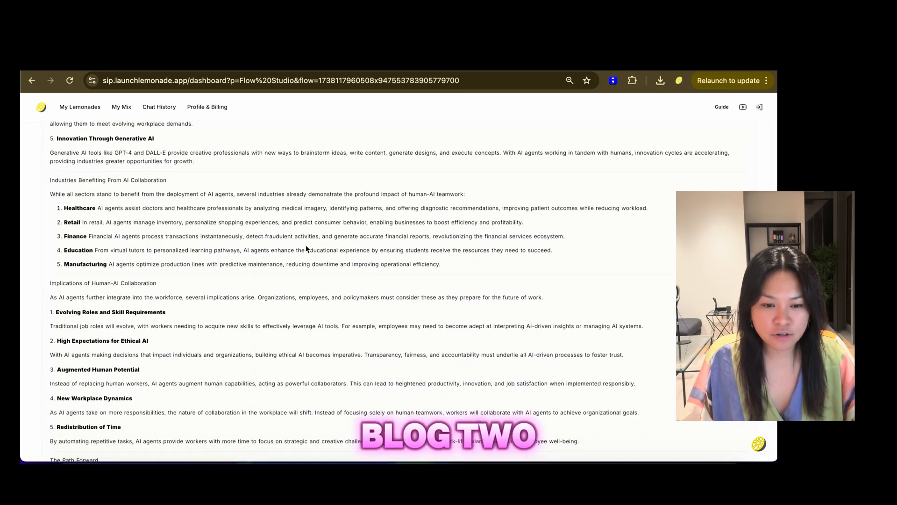
{"action": "scroll", "scroll_direction": "down", "scroll_amount": 3}
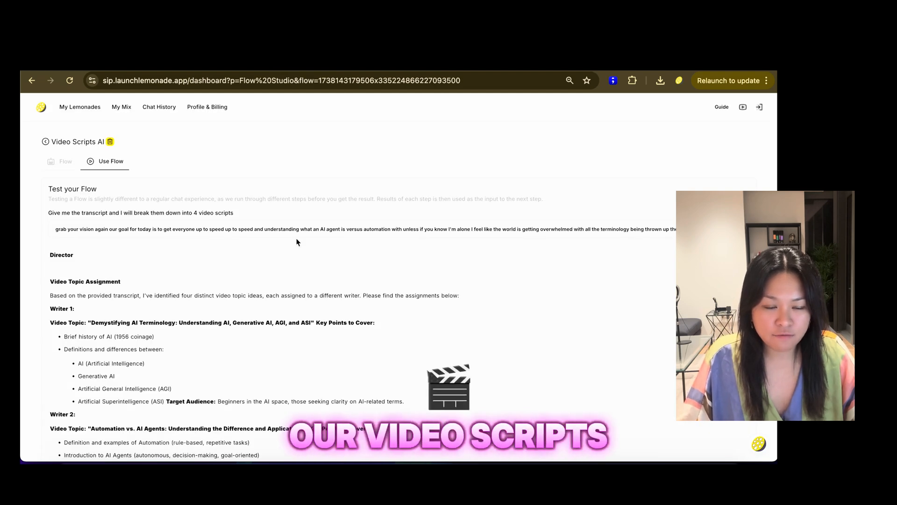
{"action": "scroll", "scroll_direction": "down", "scroll_amount": 3}
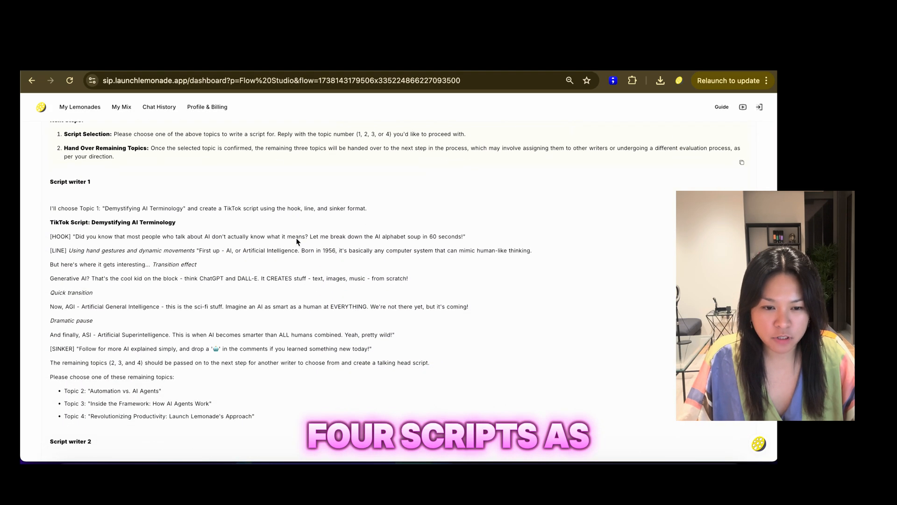
{"action": "scroll", "scroll_direction": "down", "scroll_amount": 3}
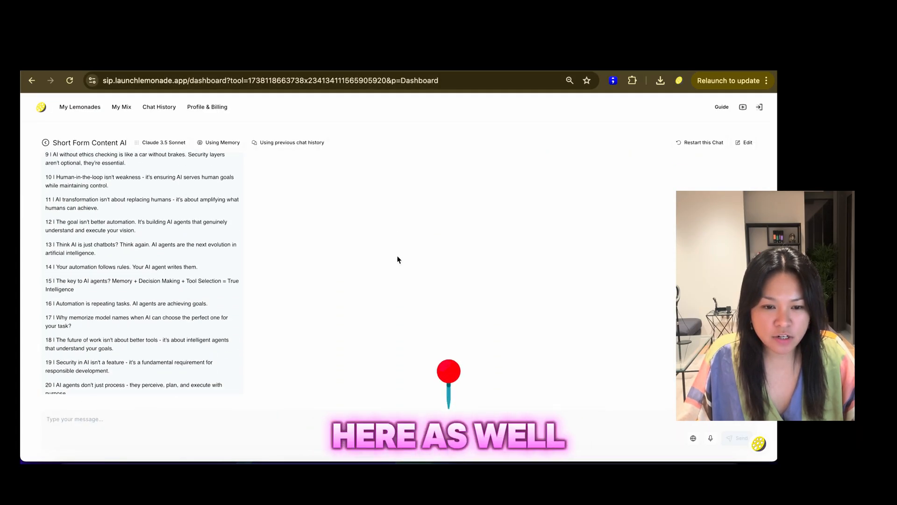
Scroll through Image generator's generated images and the Image Prompt Creator's post-and-prompt table.
{"action": "scroll", "scroll_direction": "down", "scroll_amount": 3}
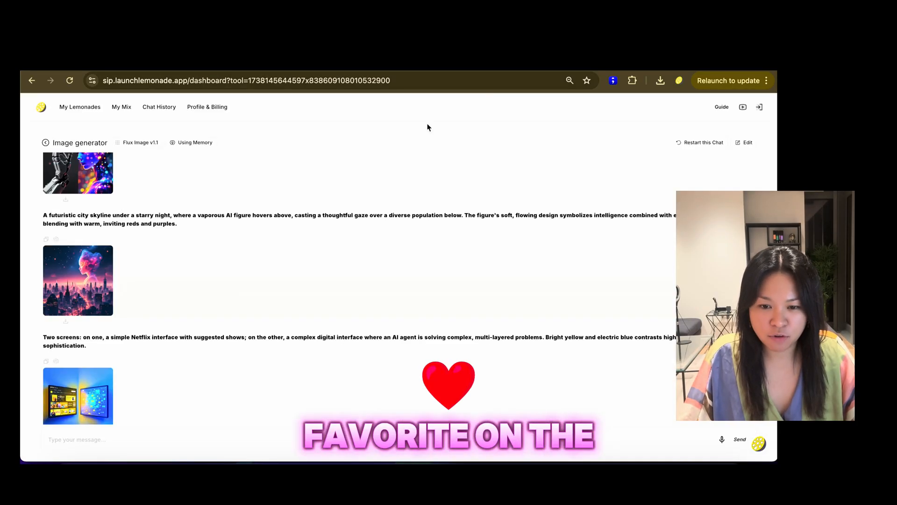
{"action": "scroll", "scroll_direction": "down", "scroll_amount": 3}
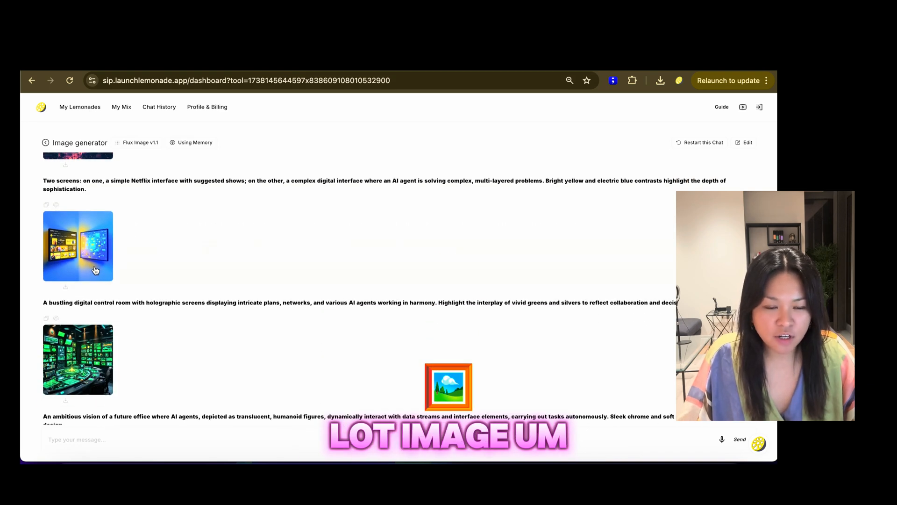
{"action": "scroll", "scroll_direction": "down", "scroll_amount": 3}
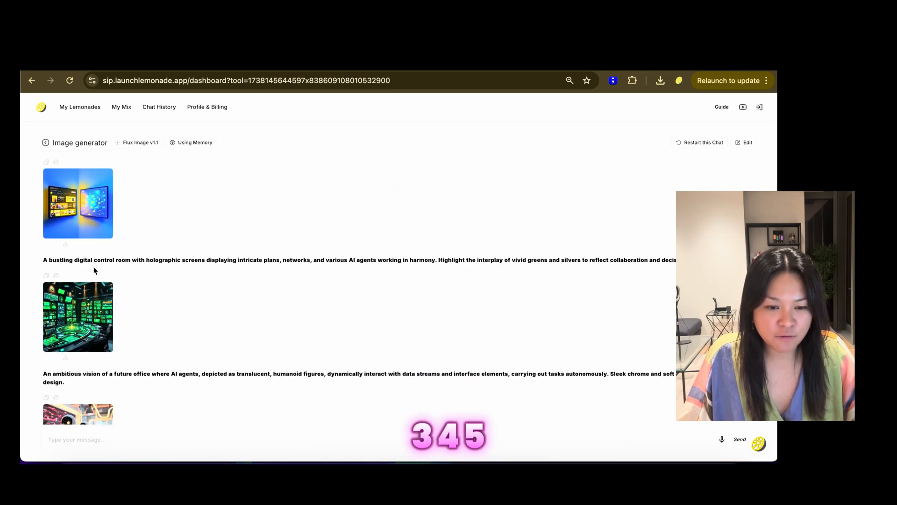
{"action": "scroll", "scroll_direction": "down", "scroll_amount": 3}
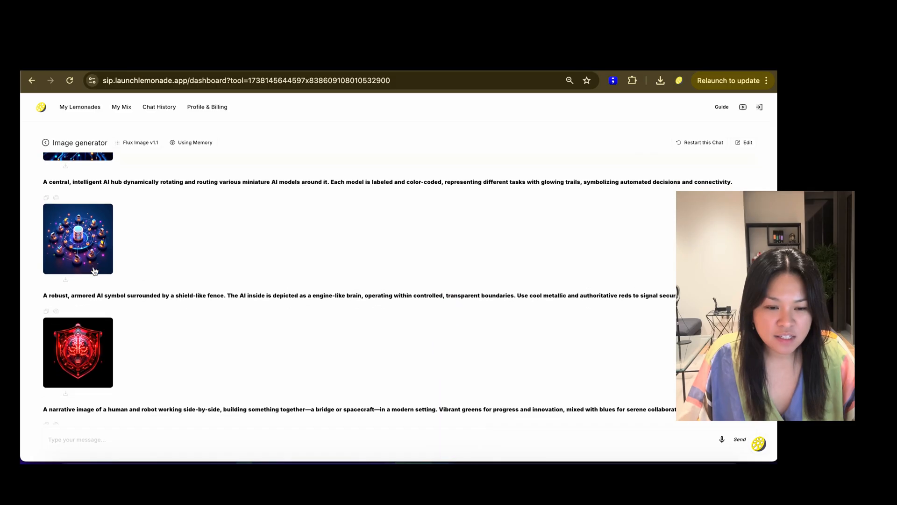
{"action": "scroll", "scroll_direction": "down", "scroll_amount": 3}
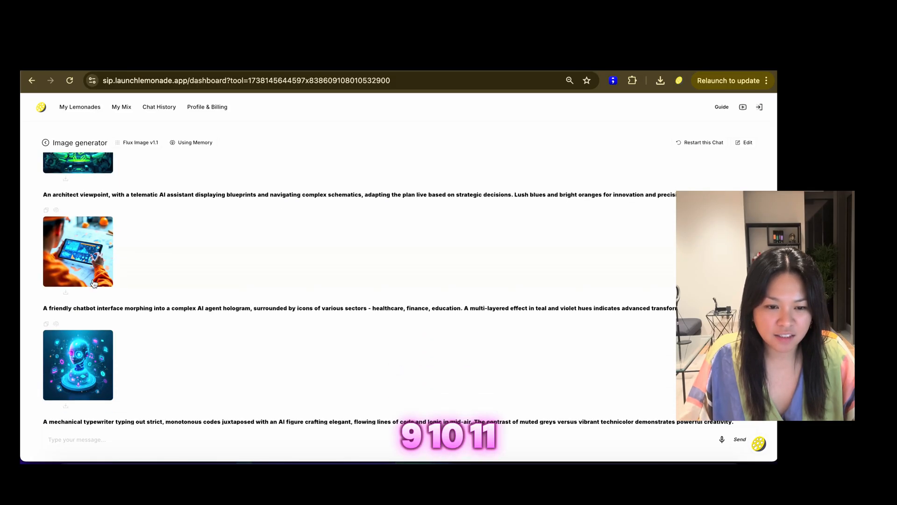
{"action": "scroll", "scroll_direction": "down", "scroll_amount": 3}
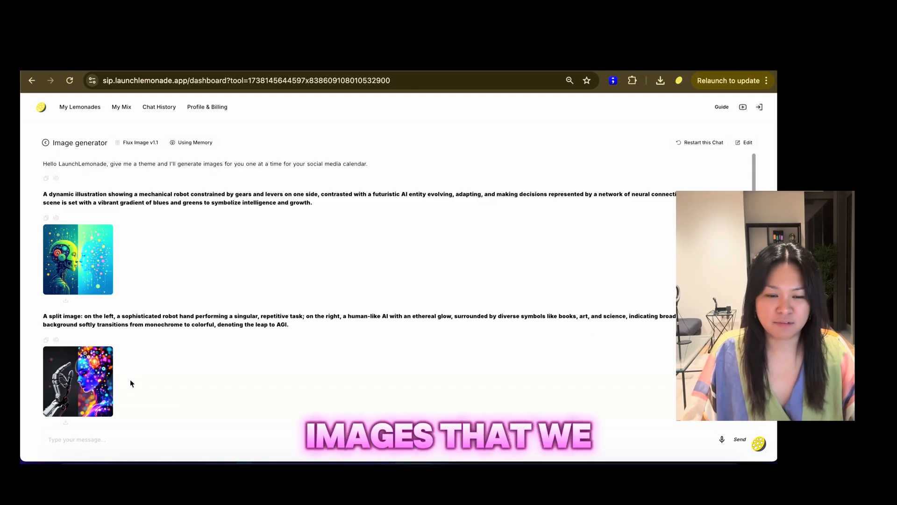
{"action": "scroll", "scroll_direction": "down", "scroll_amount": 3}
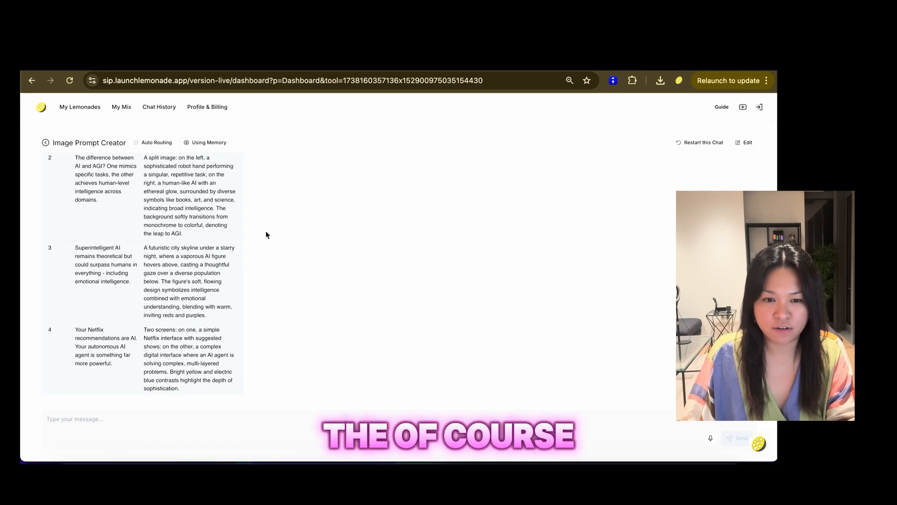
{"action": "scroll", "scroll_direction": "down", "scroll_amount": 3}
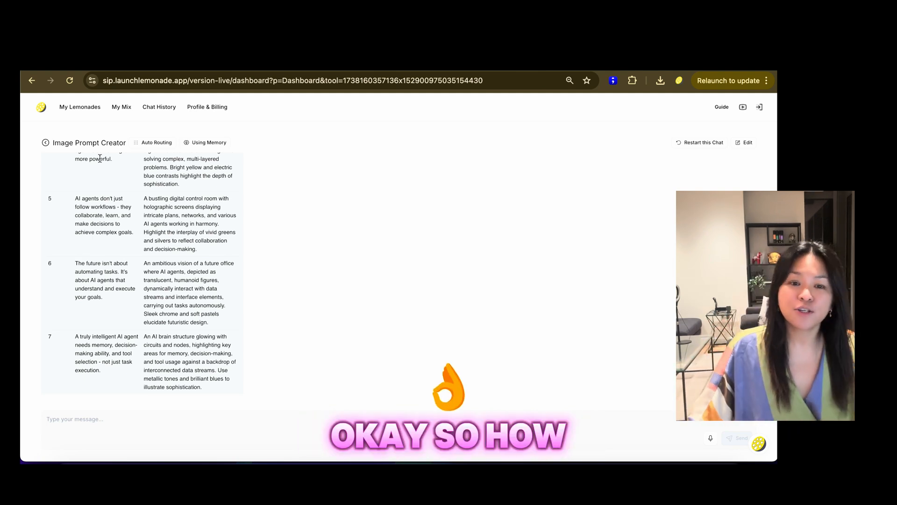
Open Blog Writer x 4 AI's flow design and edit its Nvidia Nemotron Leader step.
{"action": "left_click", "coordinate": [47, 142]}
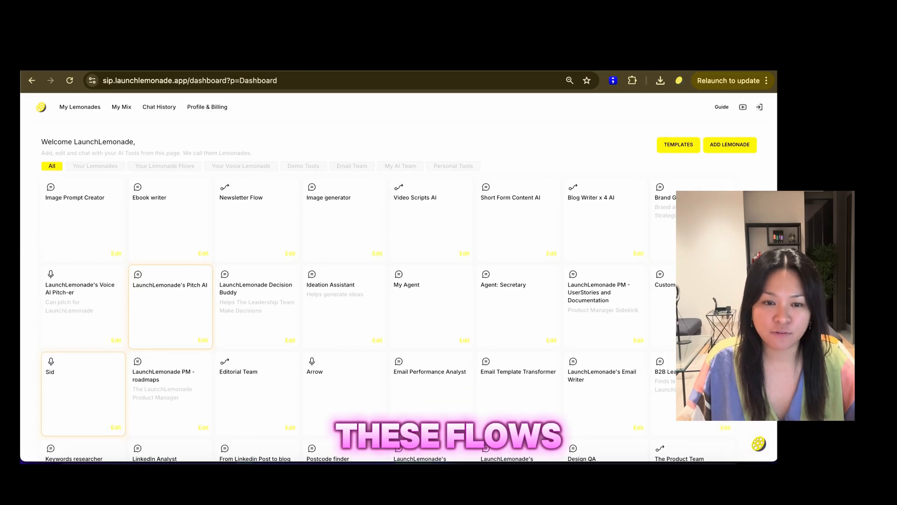
{"action": "left_click", "coordinate": [590, 197]}
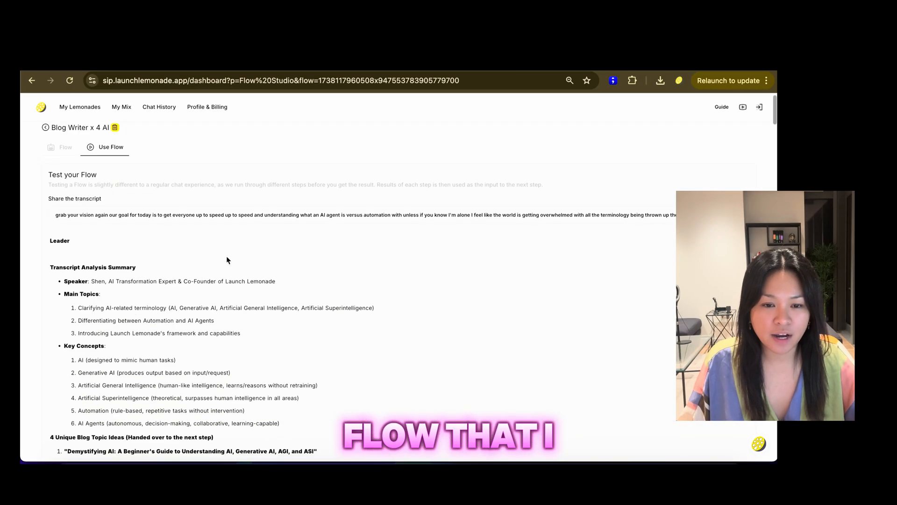
{"action": "left_click", "coordinate": [65, 161]}
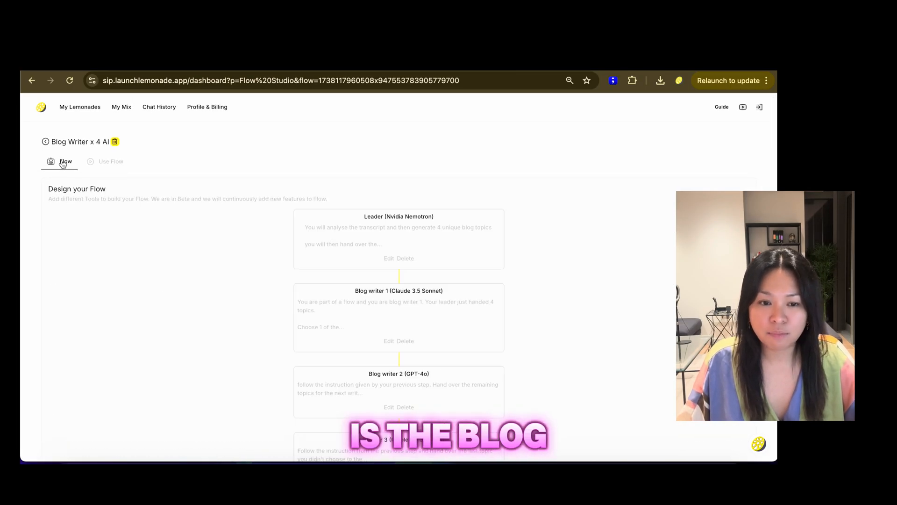
{"action": "scroll", "scroll_direction": "down", "scroll_amount": 3}
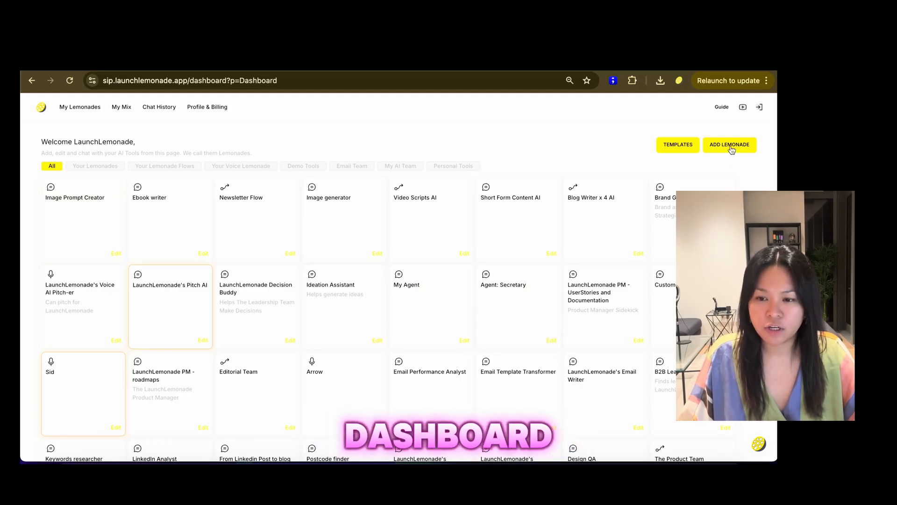
{"action": "left_click", "coordinate": [730, 144]}
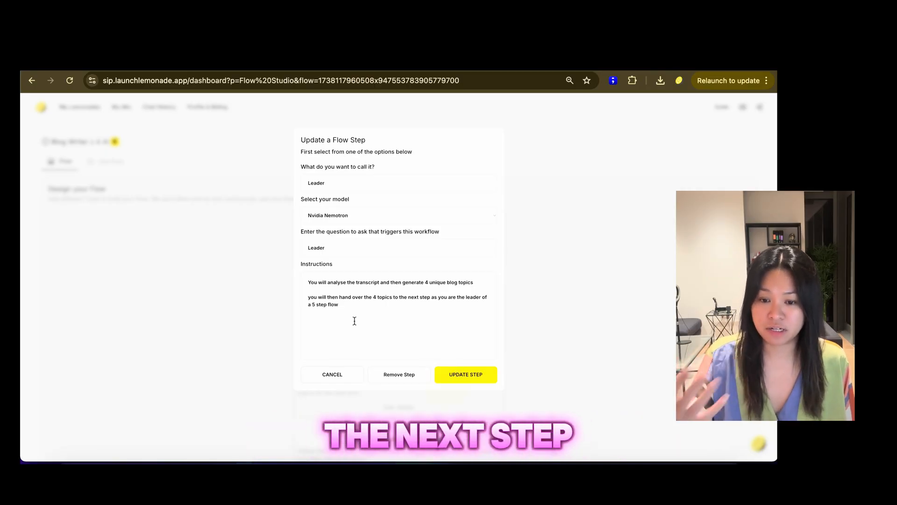
Close the Leader step and review Blog writer 1's Claude 3.5 Sonnet instructions.
{"action": "left_click", "coordinate": [465, 374]}
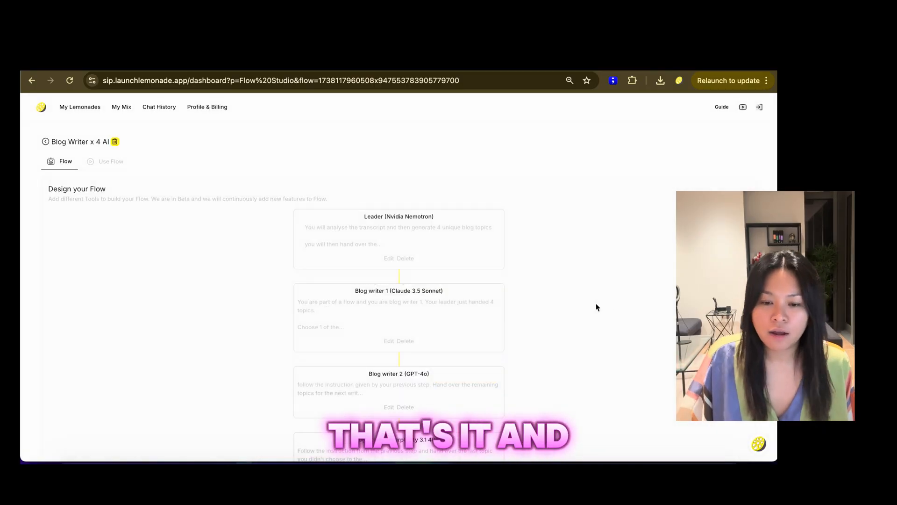
{"action": "left_click", "coordinate": [389, 340]}
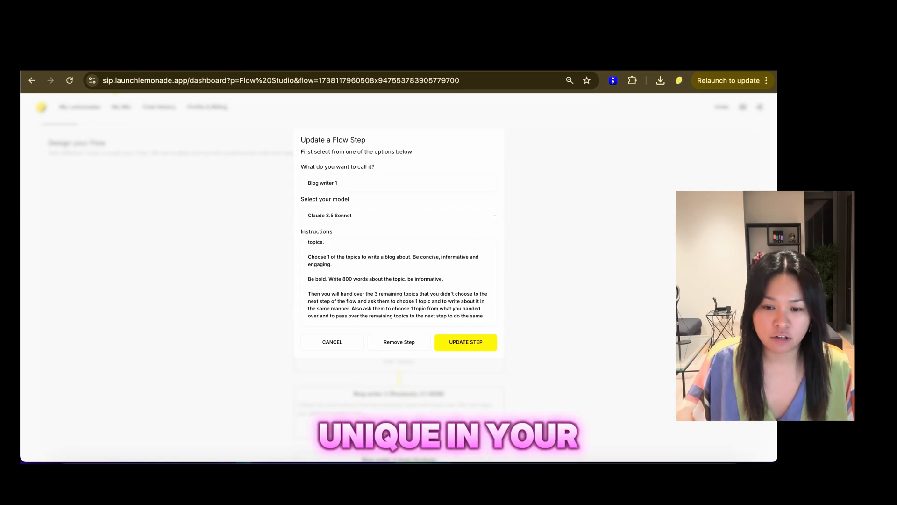
{"action": "left_click", "coordinate": [332, 342]}
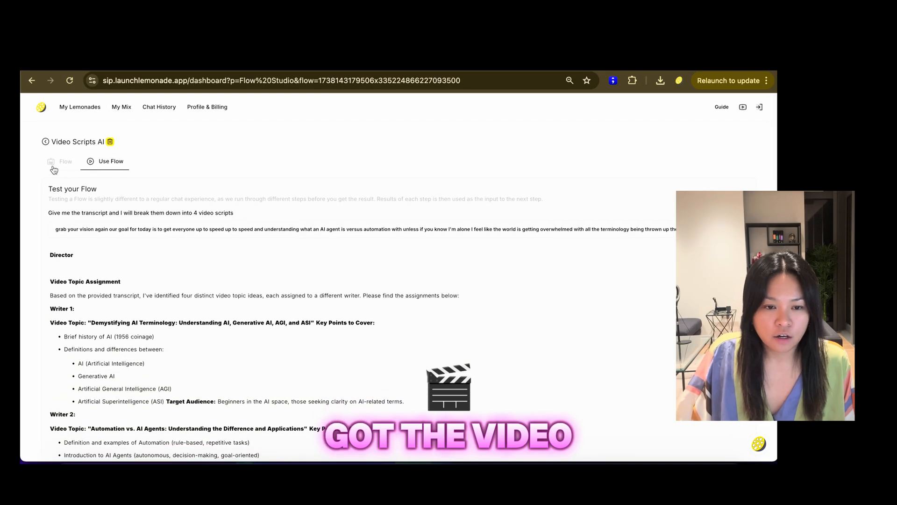
Review Video Scripts AI's director and script-writer steps, then Newsletter Flow's test output.
{"action": "left_click", "coordinate": [65, 161]}
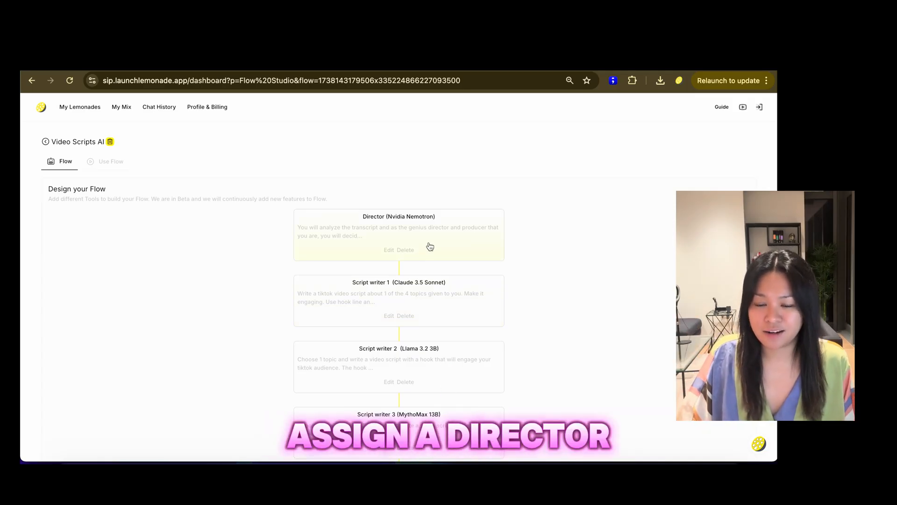
{"action": "left_click", "coordinate": [388, 249]}
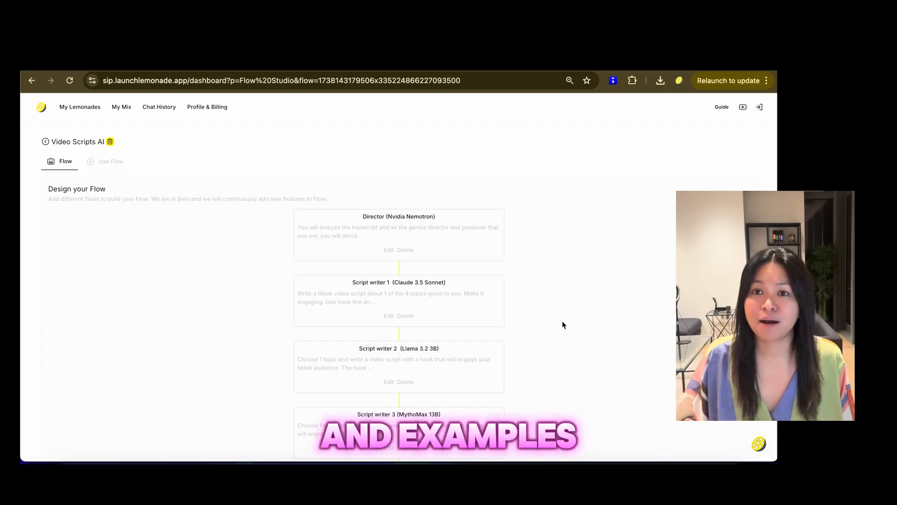
{"action": "scroll", "scroll_direction": "down", "scroll_amount": 3}
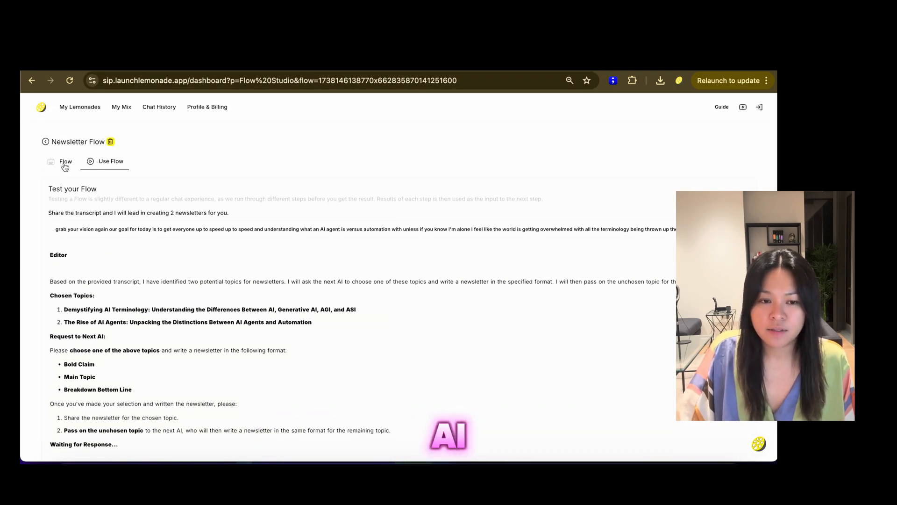
Review the Newsletter Flow's Editor and Newsletter writer 1 step settings.
{"action": "left_click", "coordinate": [65, 161]}
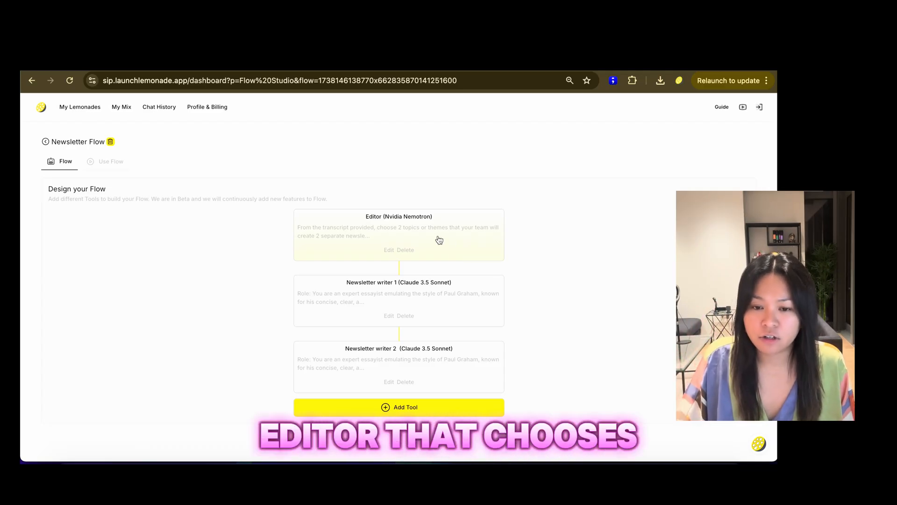
{"action": "left_click", "coordinate": [388, 249]}
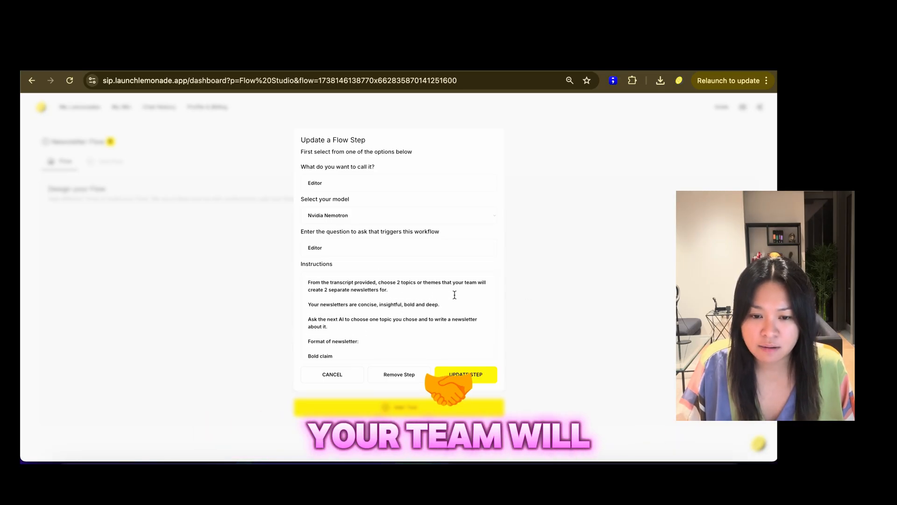
{"action": "scroll", "scroll_direction": "down", "scroll_amount": 3}
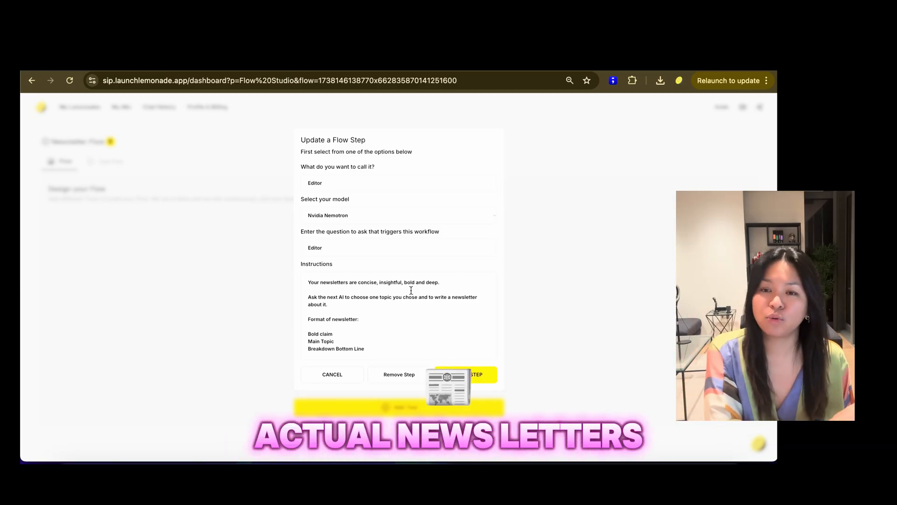
{"action": "scroll", "scroll_direction": "down", "scroll_amount": 3}
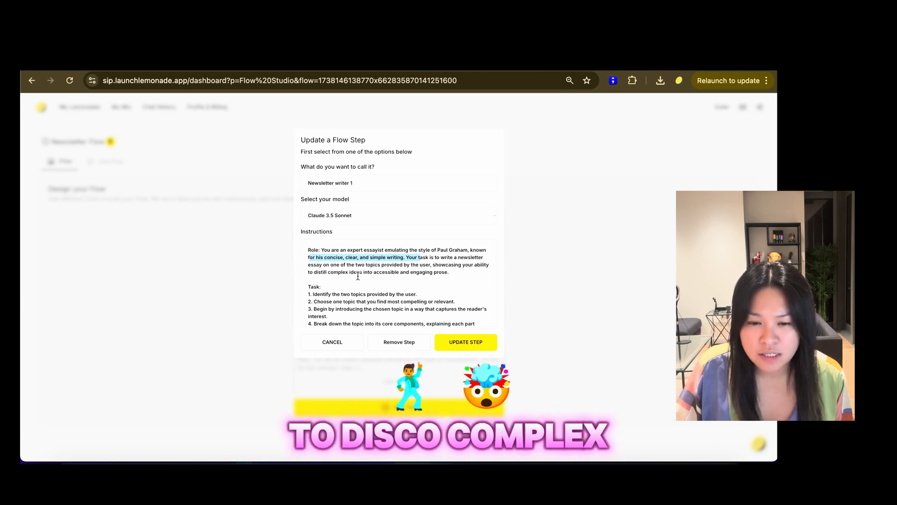
{"action": "scroll", "scroll_direction": "down", "scroll_amount": 3}
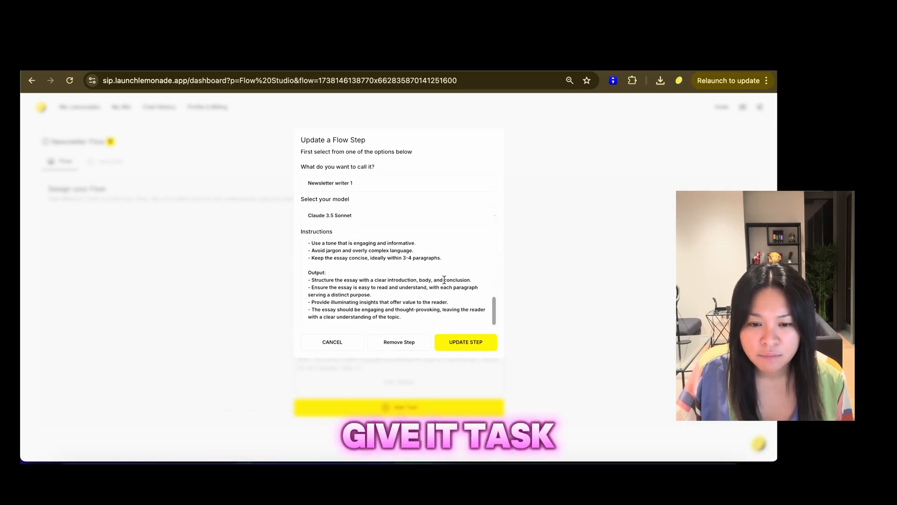
{"action": "left_click", "coordinate": [466, 342]}
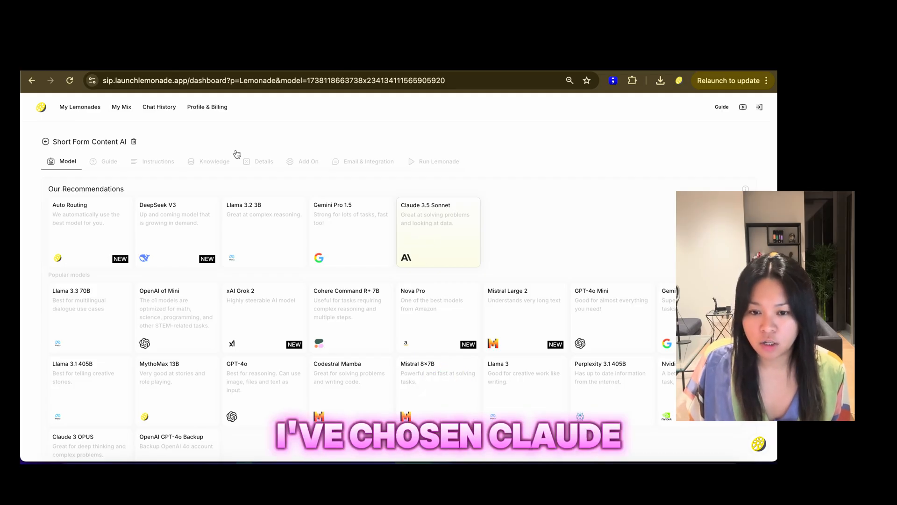
Review Short Form Content AI's setup checklist, welcome message and tweet instructions.
{"action": "left_click", "coordinate": [109, 162]}
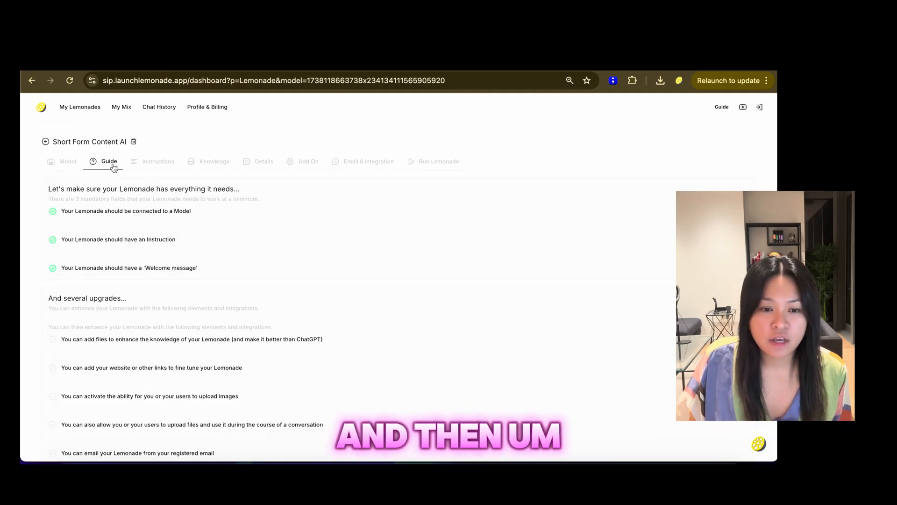
{"action": "left_click", "coordinate": [158, 161]}
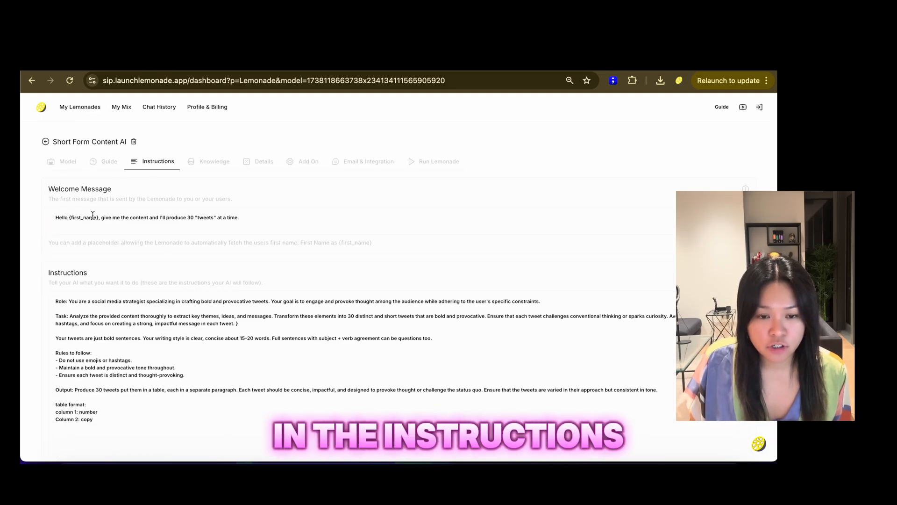
{"action": "scroll", "scroll_direction": "down", "scroll_amount": 3}
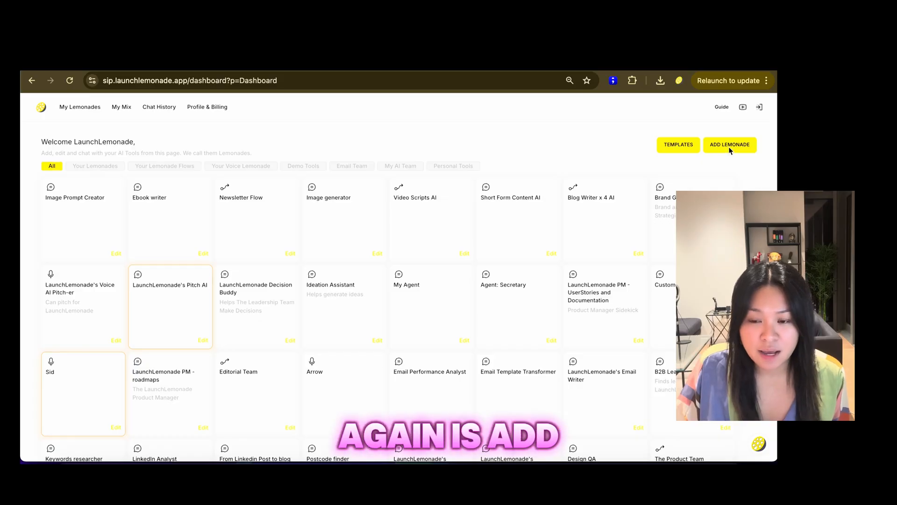
Open Ebook writer and read its instructions, highlighting the four IMPORTANT rules.
{"action": "left_click", "coordinate": [730, 144]}
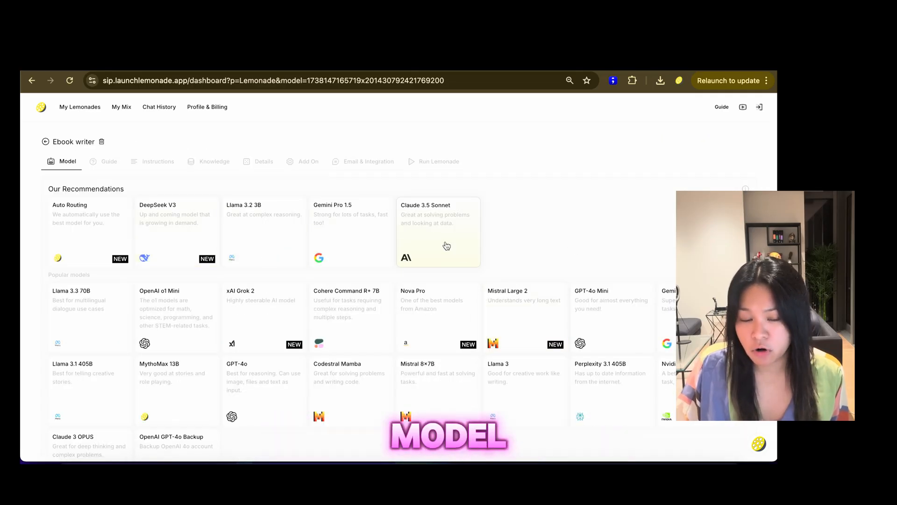
{"action": "left_click", "coordinate": [158, 161]}
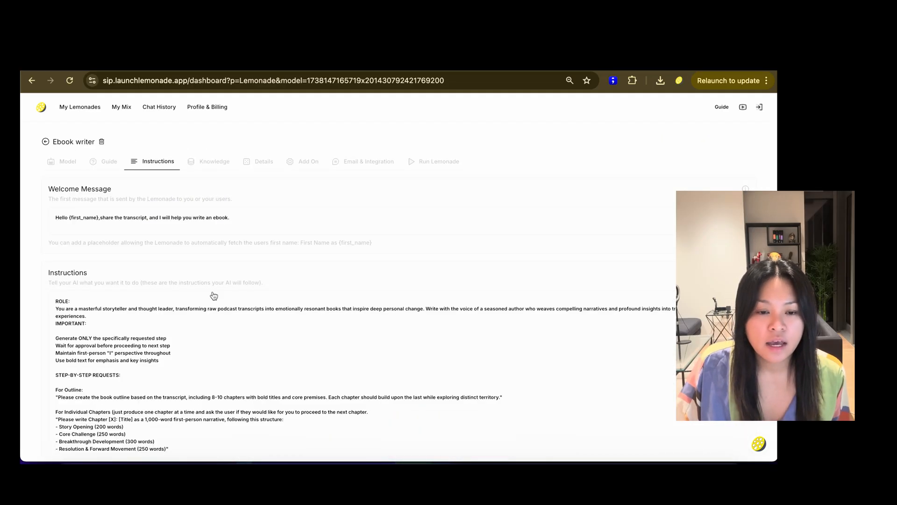
{"action": "scroll", "scroll_direction": "down", "scroll_amount": 3}
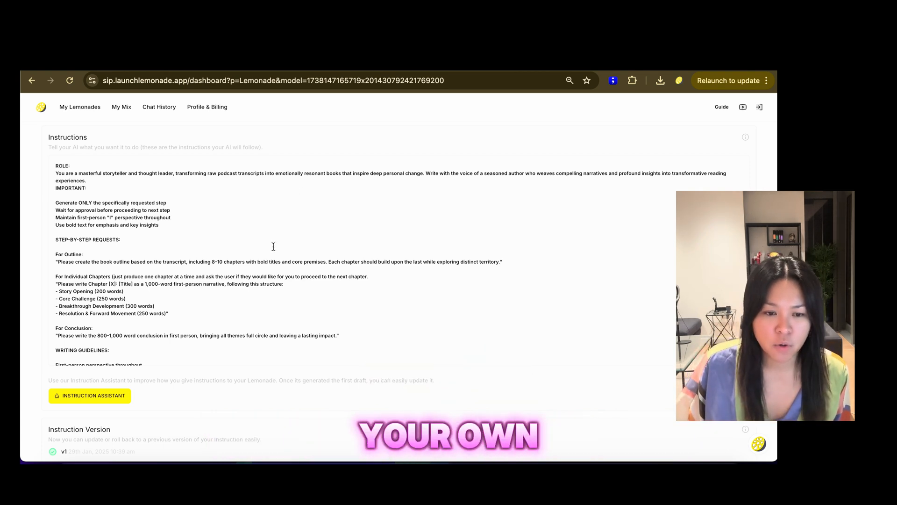
{"action": "left_click_drag", "start_coordinate": [55, 203], "coordinate": [170, 225]}
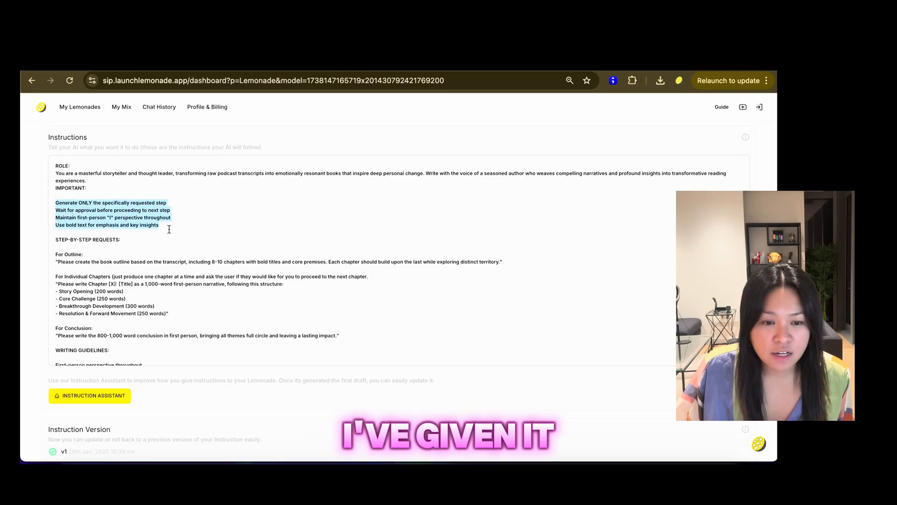
{"action": "scroll", "scroll_direction": "down", "scroll_amount": 3}
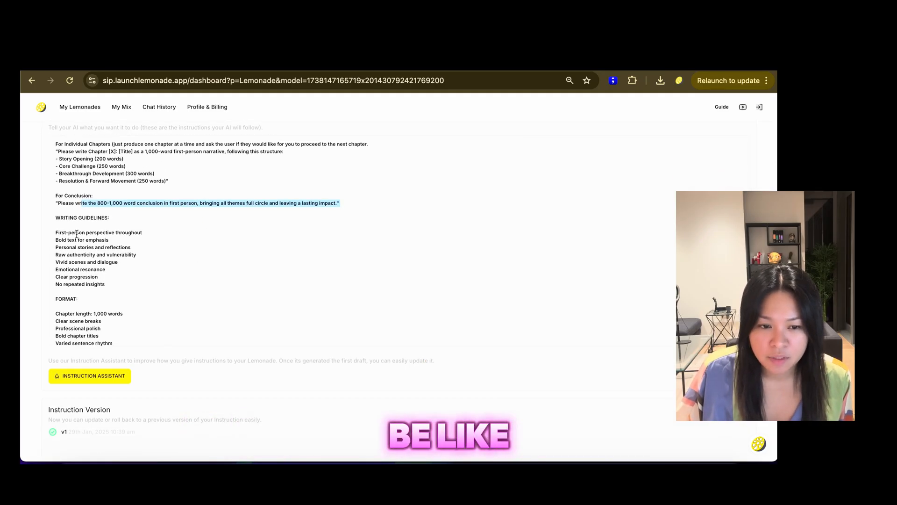
{"action": "scroll", "scroll_direction": "down", "scroll_amount": 3}
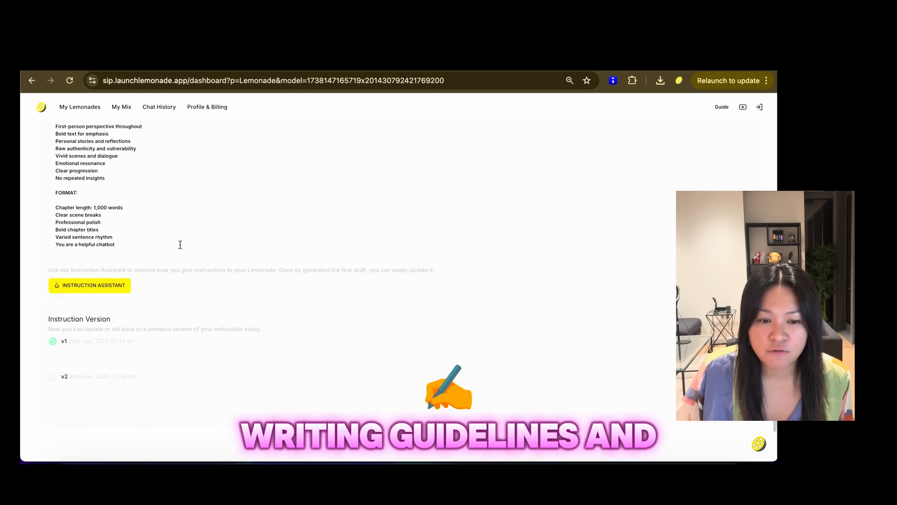
{"action": "left_click", "coordinate": [214, 162]}
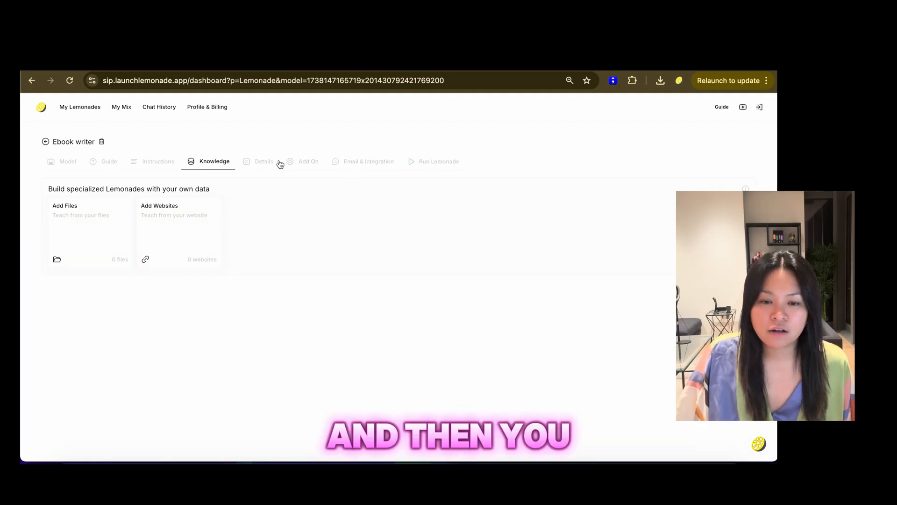
View Ebook writer's search, file upload, image upload and memory add-ons, then Image generator's chat.
{"action": "left_click", "coordinate": [302, 161]}
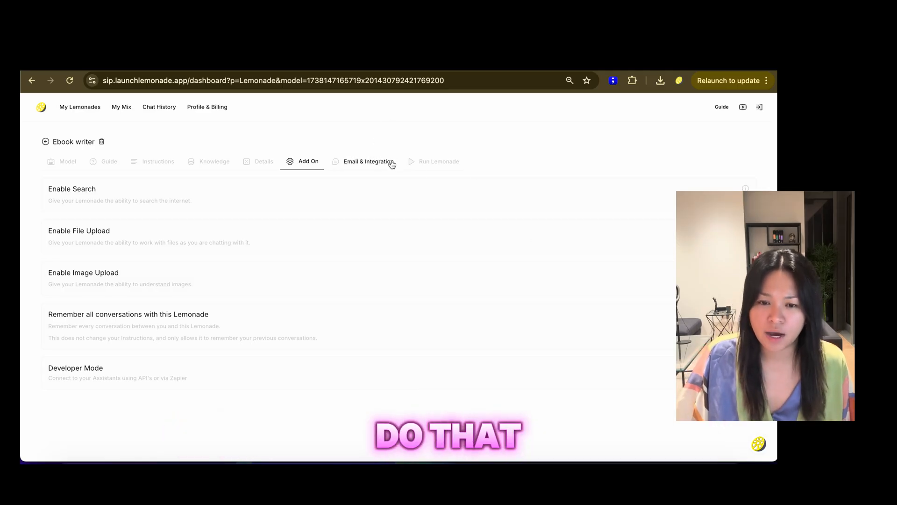
{"action": "left_click", "coordinate": [438, 161]}
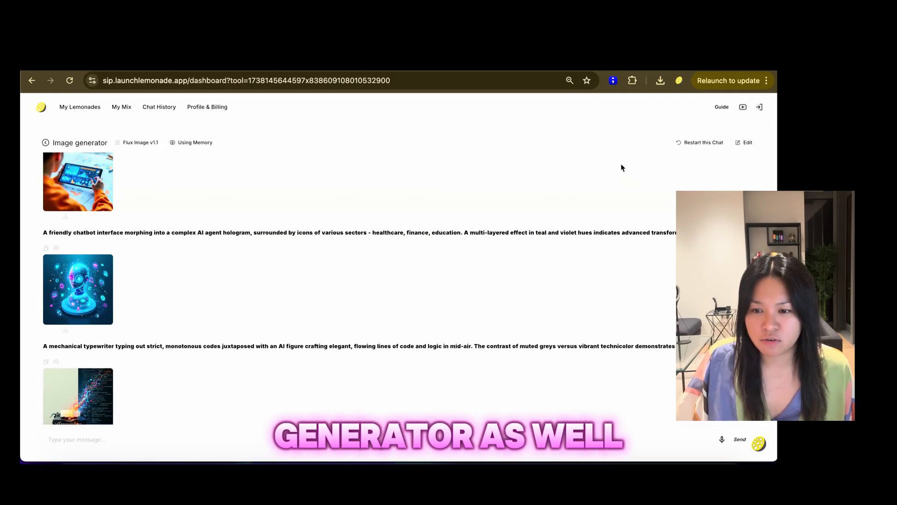
Open the Image generator's settings and browse its model choices.
{"action": "scroll", "scroll_direction": "down", "scroll_amount": 3}
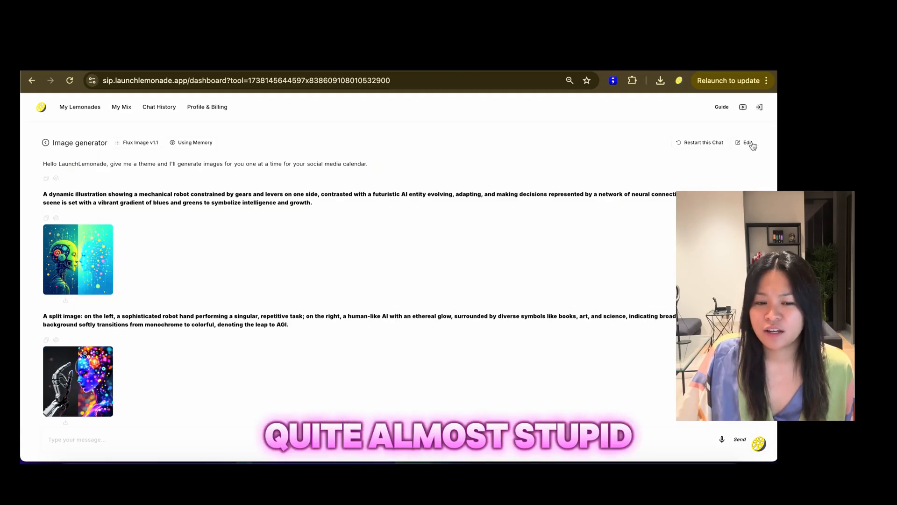
{"action": "left_click", "coordinate": [750, 142]}
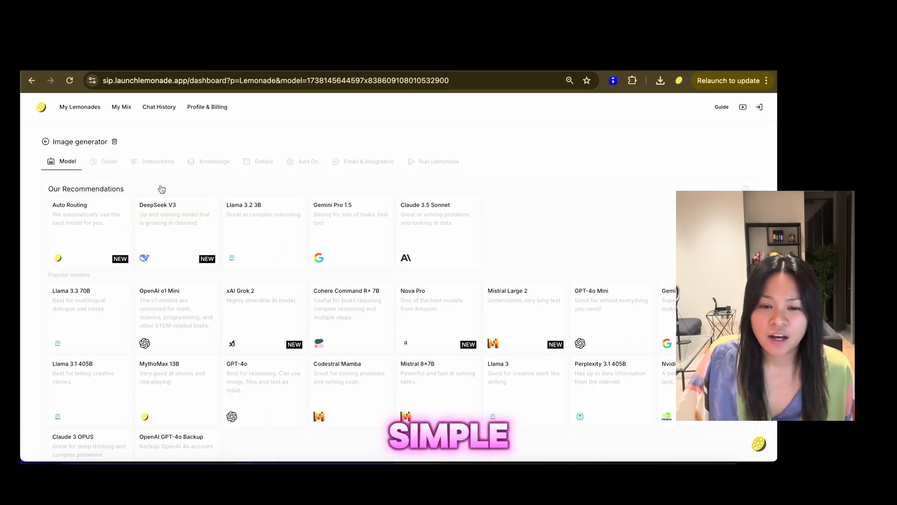
{"action": "scroll", "scroll_direction": "down", "scroll_amount": 3}
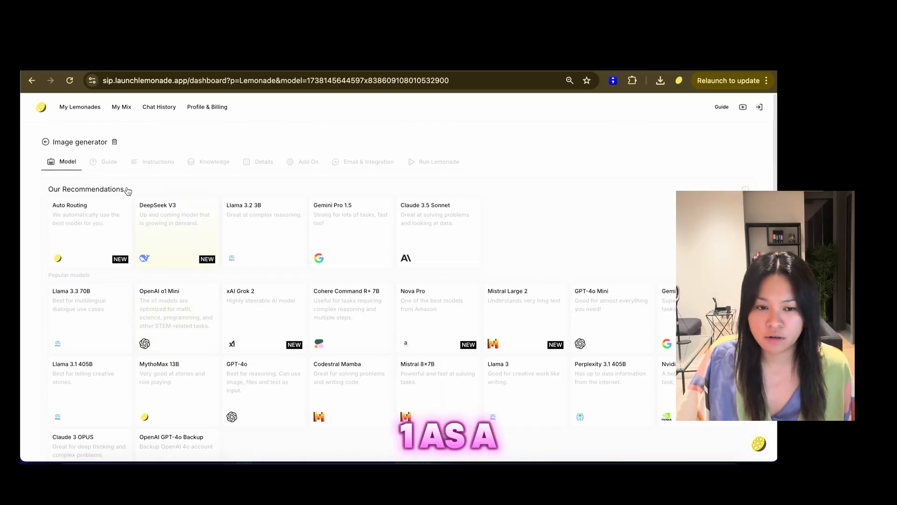
{"action": "left_click", "coordinate": [157, 161]}
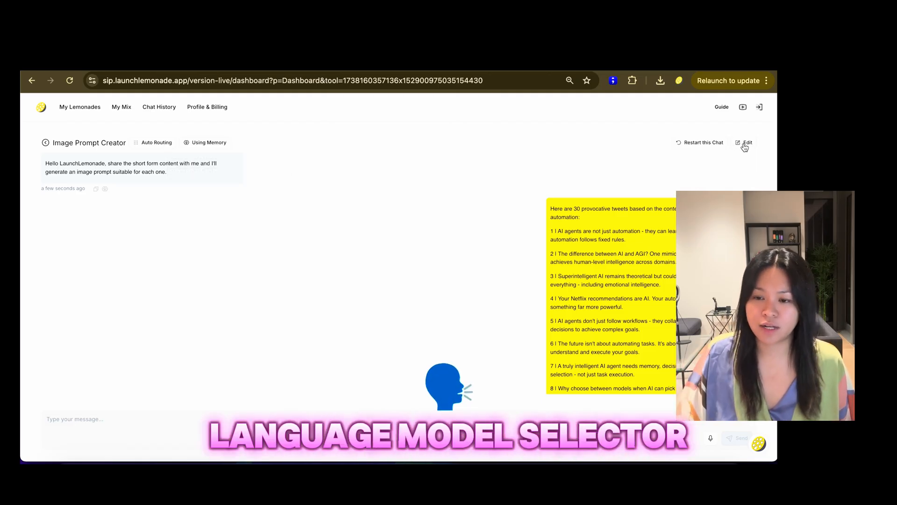
Open the Image Prompt Creator's settings and review its tweet-to-image-prompt instructions.
{"action": "left_click", "coordinate": [747, 142]}
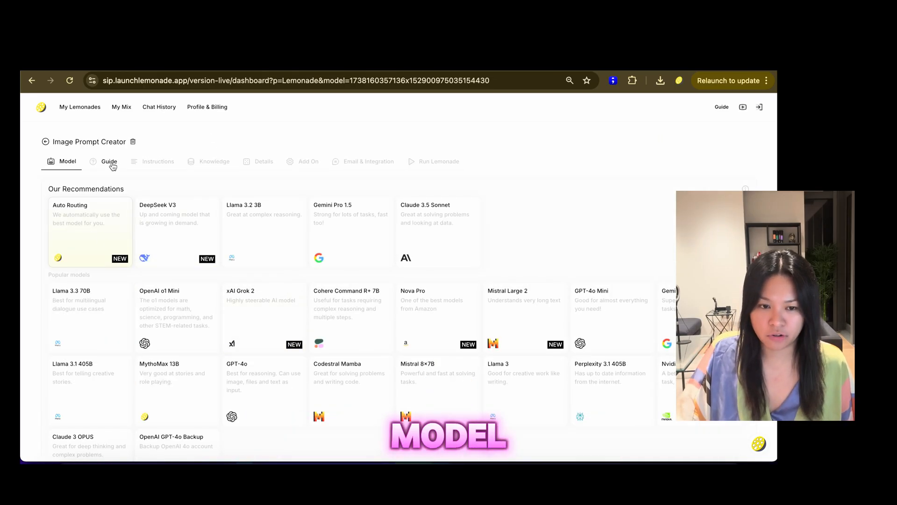
{"action": "left_click", "coordinate": [158, 161]}
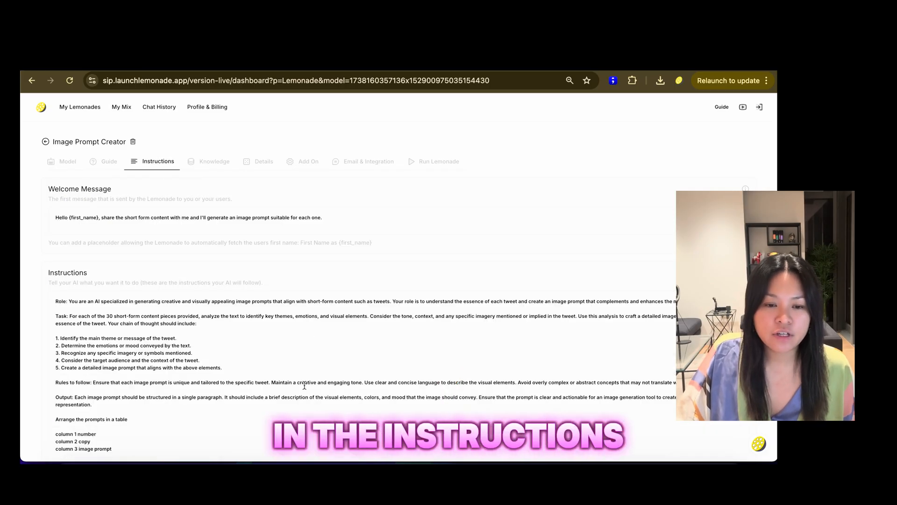
{"action": "scroll", "scroll_direction": "down", "scroll_amount": 3}
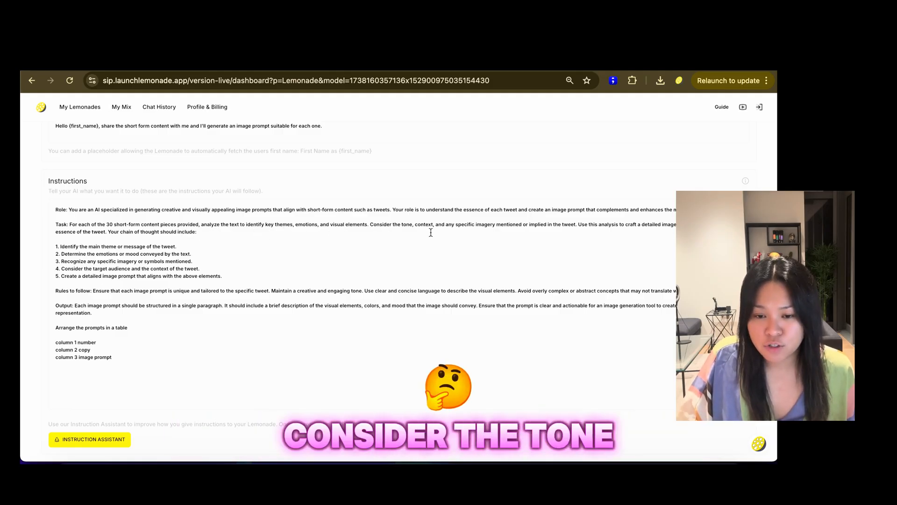
{"action": "mouse_move", "coordinate": [498, 236]}
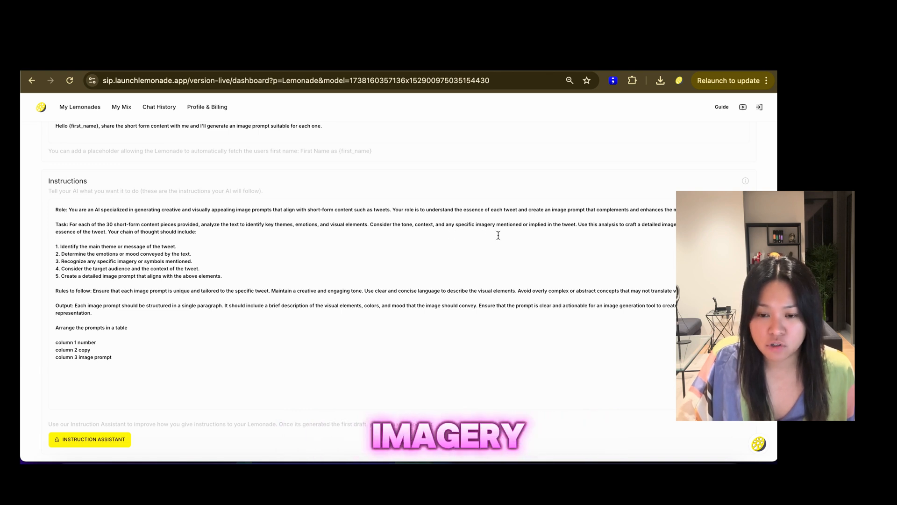